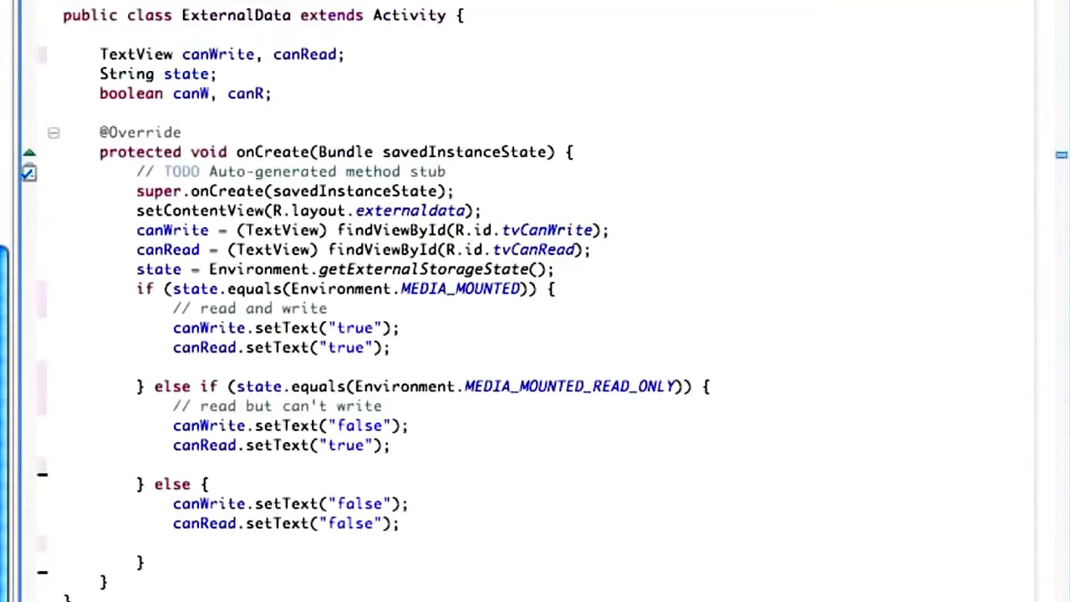
{"action": "mouse_move", "coordinate": [303, 324]}
{"action": "type", "text": "can"}
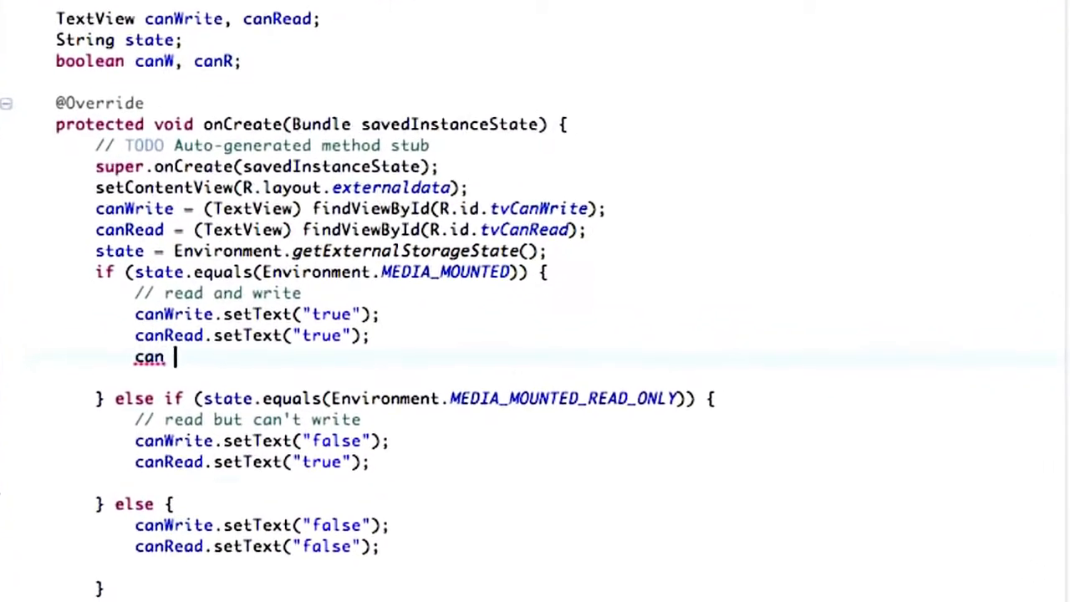
Step: Assign canW = canR = true in the mounted branch and canW = false in the read-only branch
{"action": "type", "text": "W = c"}
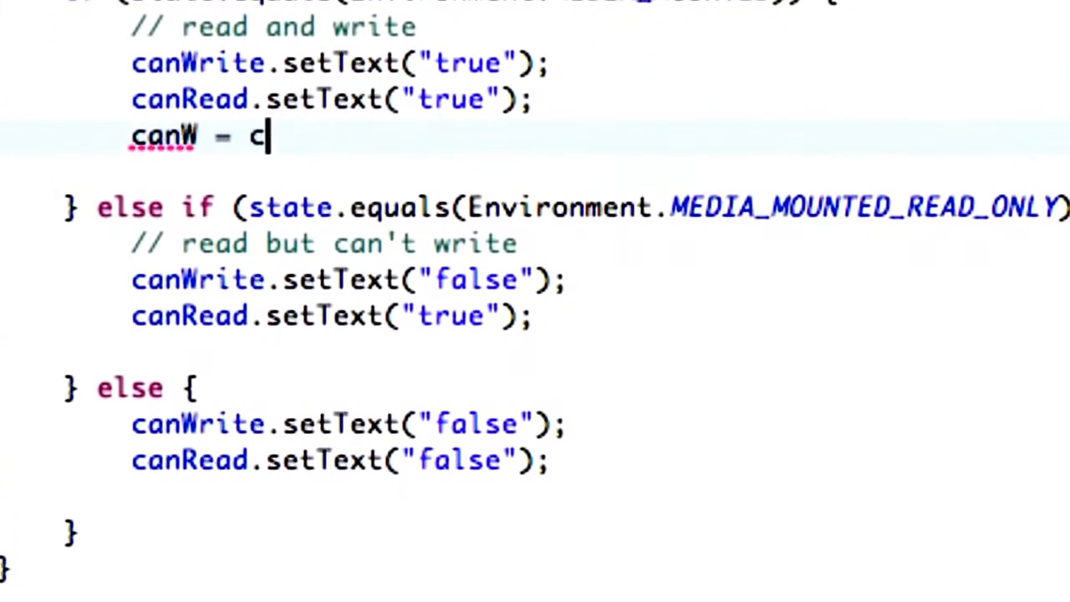
{"action": "type", "text": "anR = t"}
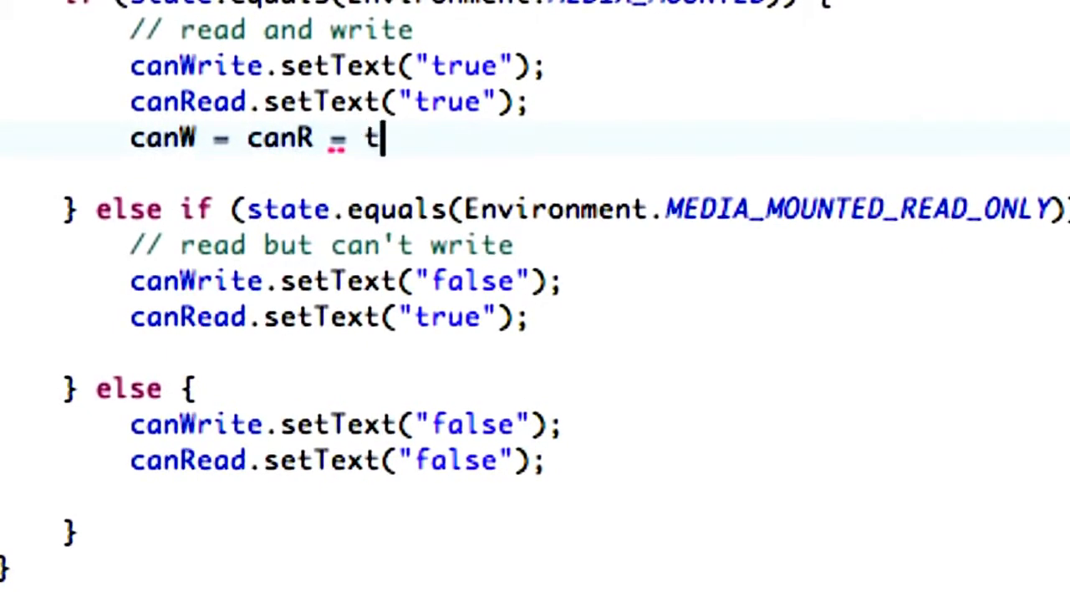
{"action": "type", "text": "rue;"}
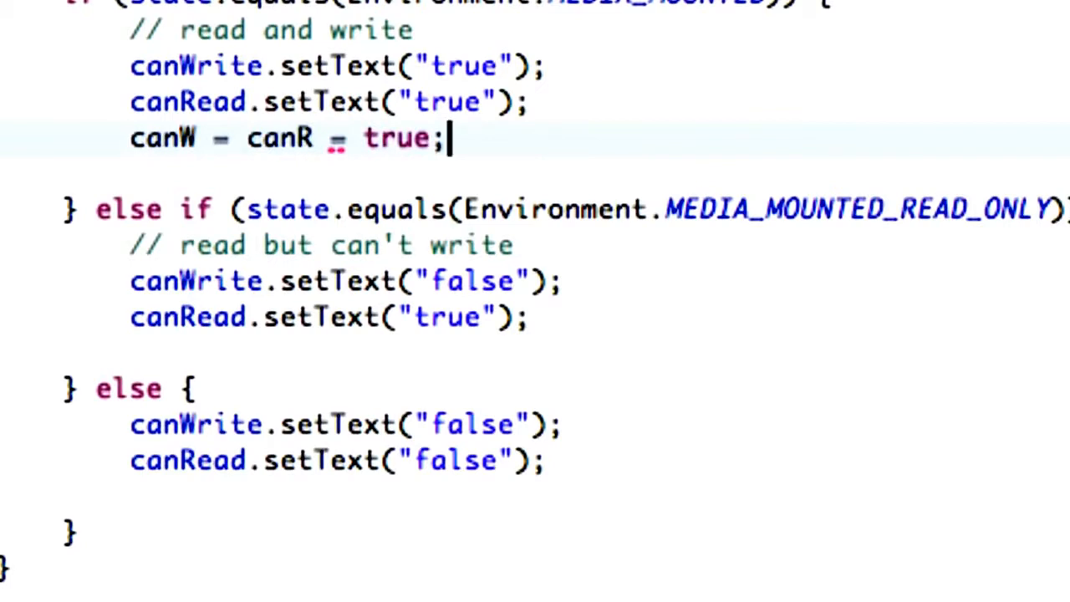
{"action": "left_click", "coordinate": [535, 317]}
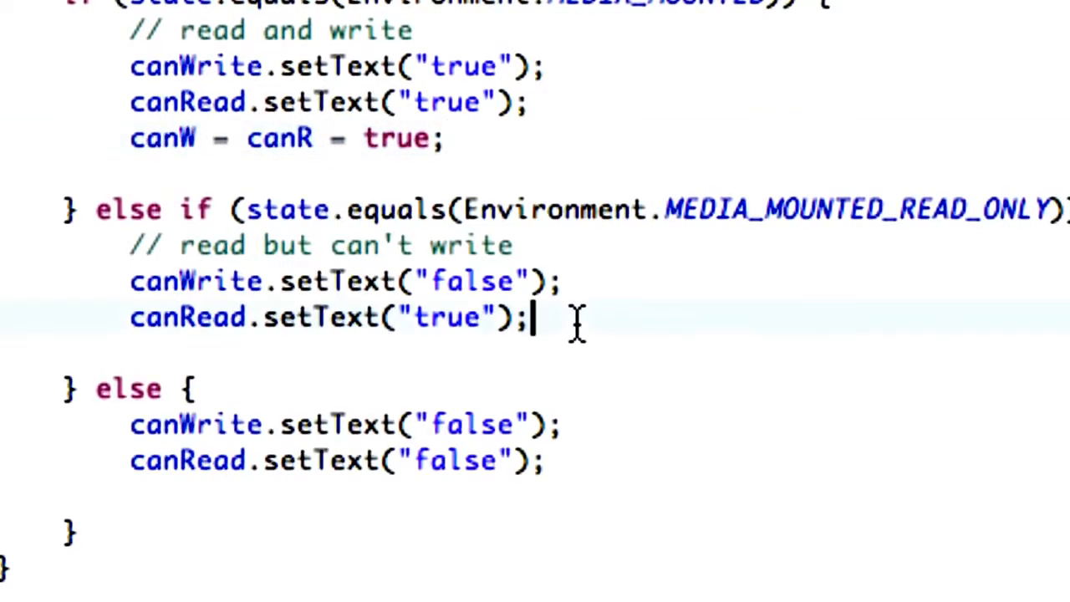
{"action": "type", "text": "canW ="}
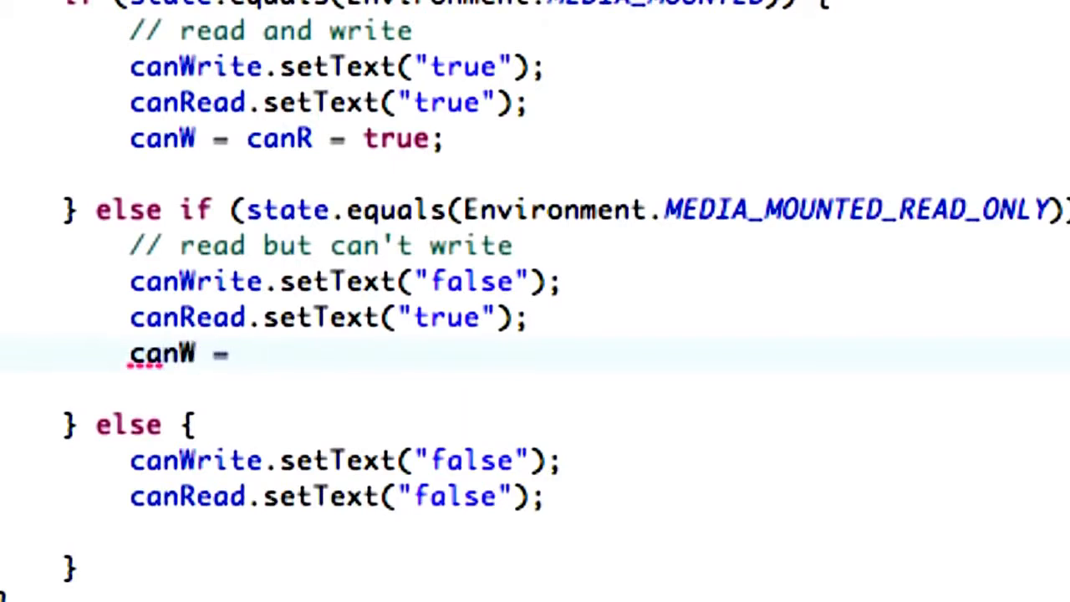
{"action": "type", "text": "fa"}
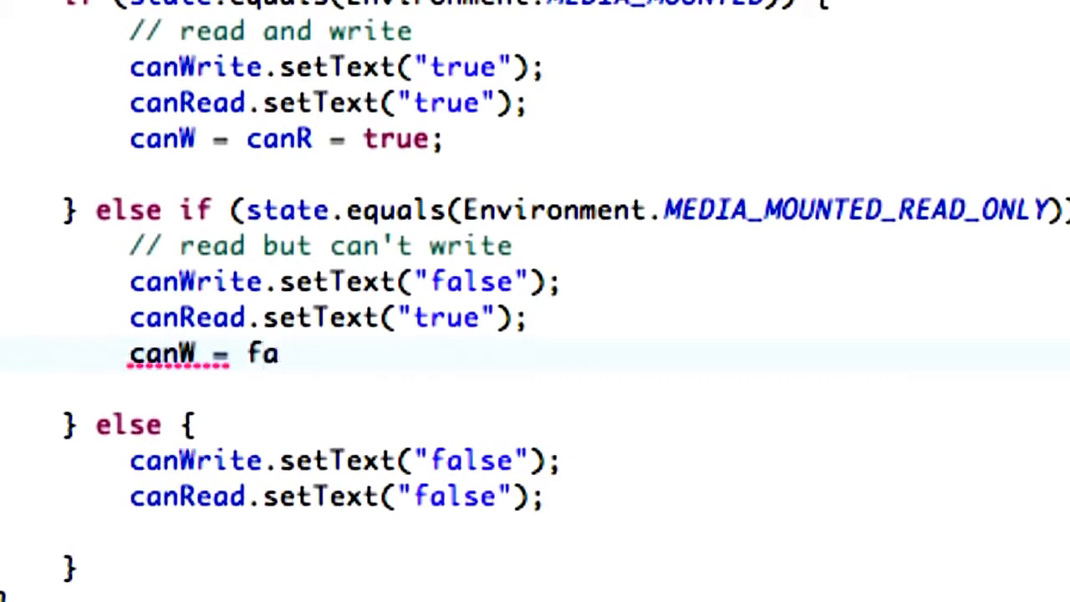
{"action": "type", "text": "lse;"}
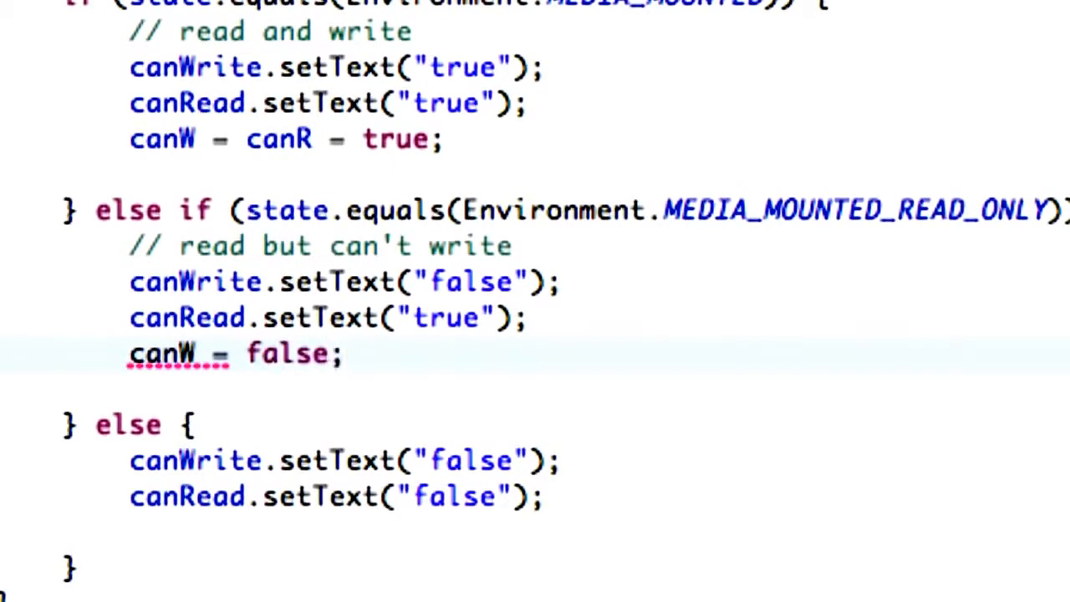
Step: Add canR = true to the read-only branch and canW = canR = false in else
{"action": "type", "text": "can"}
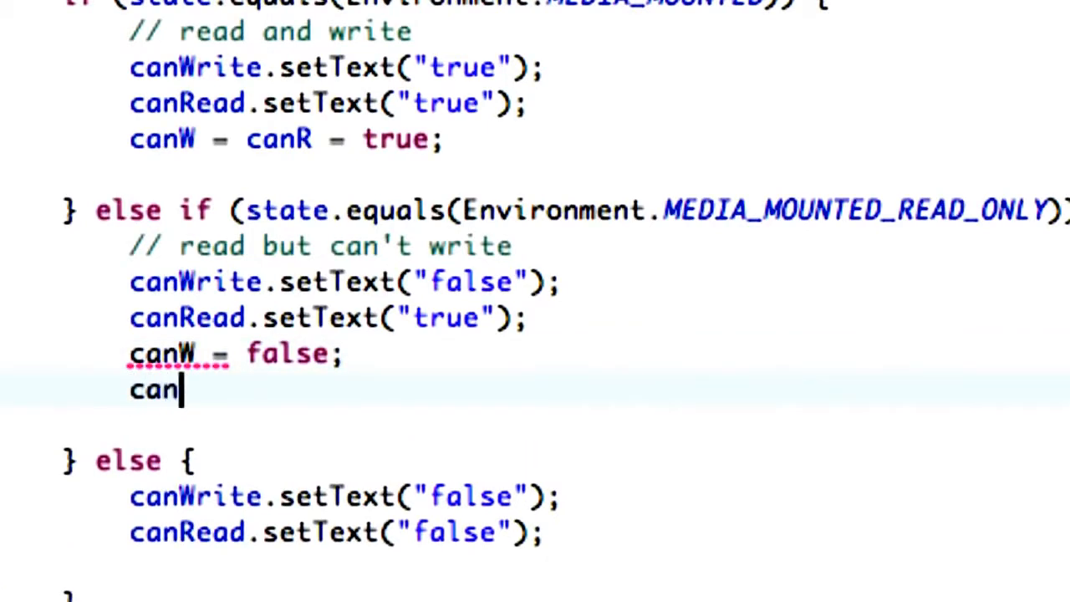
{"action": "type", "text": "R = tru"}
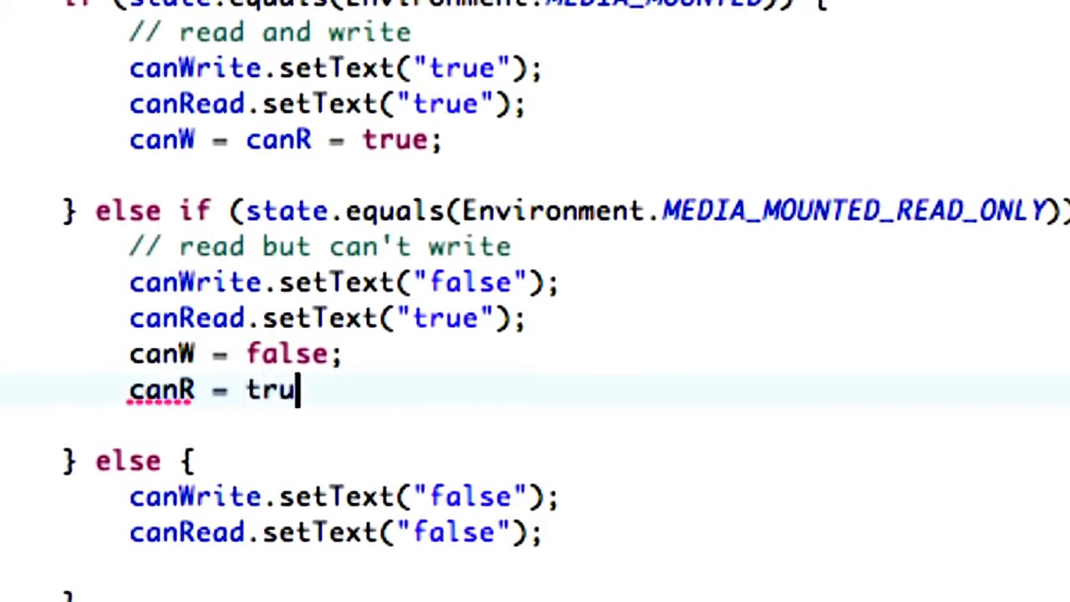
{"action": "type", "text": "e;"}
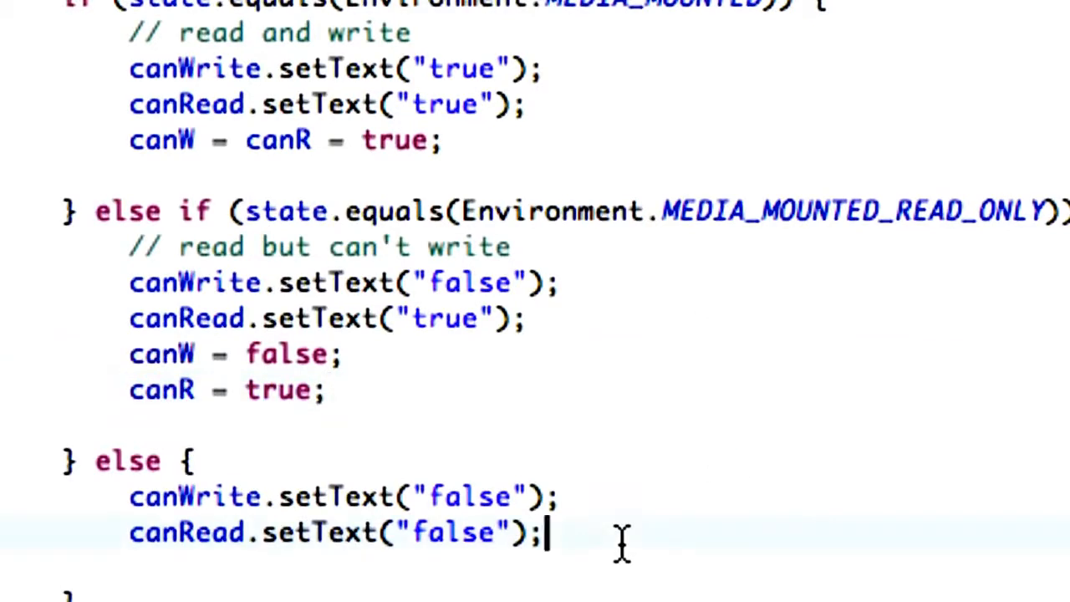
{"action": "type", "text": "canW = canR ="}
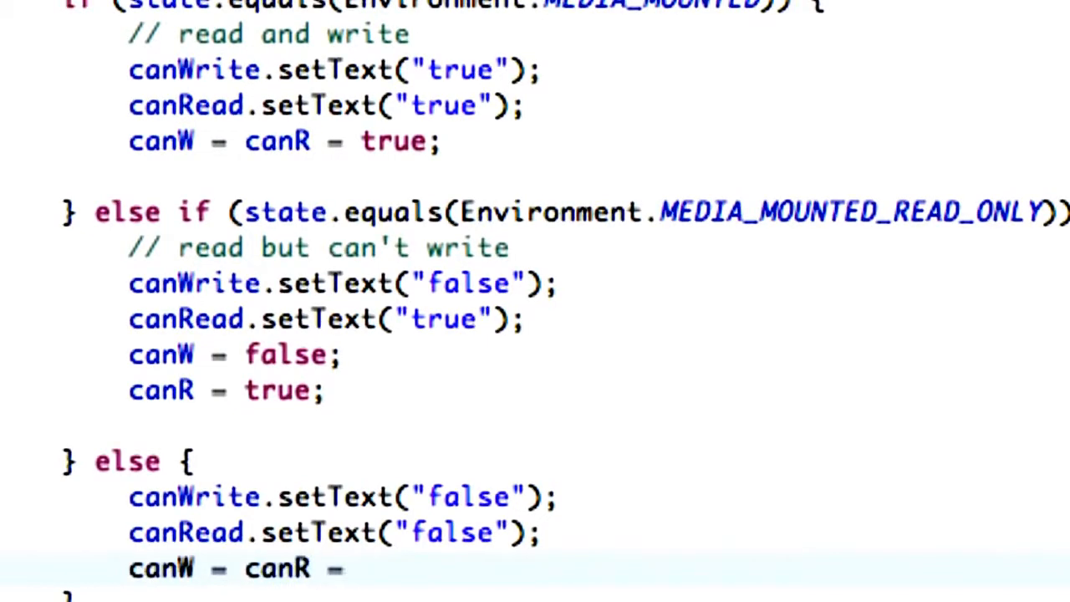
{"action": "type", "text": "false;"}
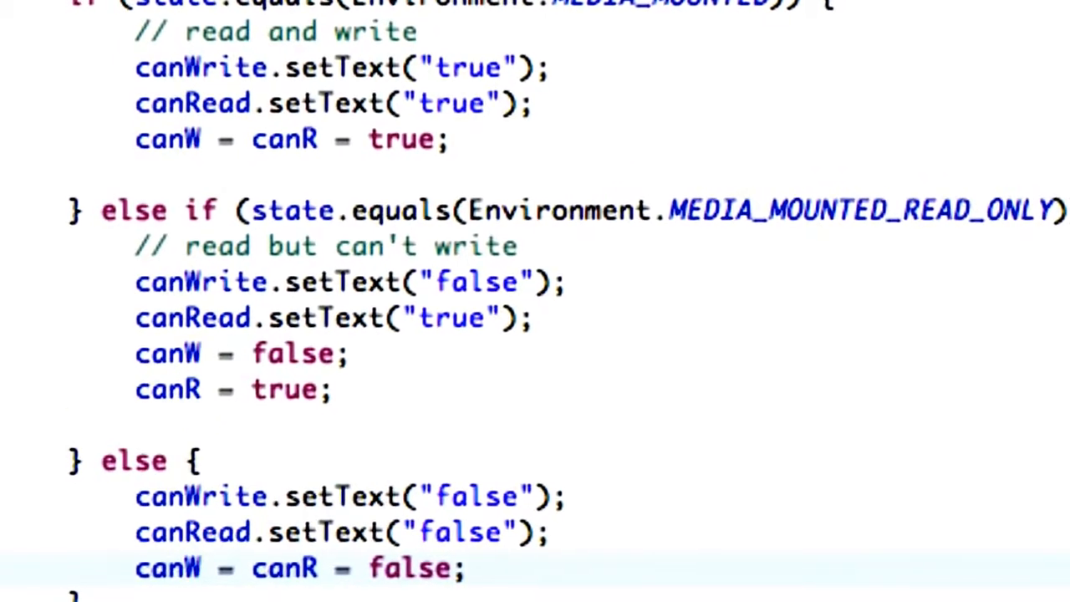
Step: Select the new Spinner's spinner1 id in the layout XML source
{"action": "scroll", "scroll_direction": "down", "scroll_amount": 3}
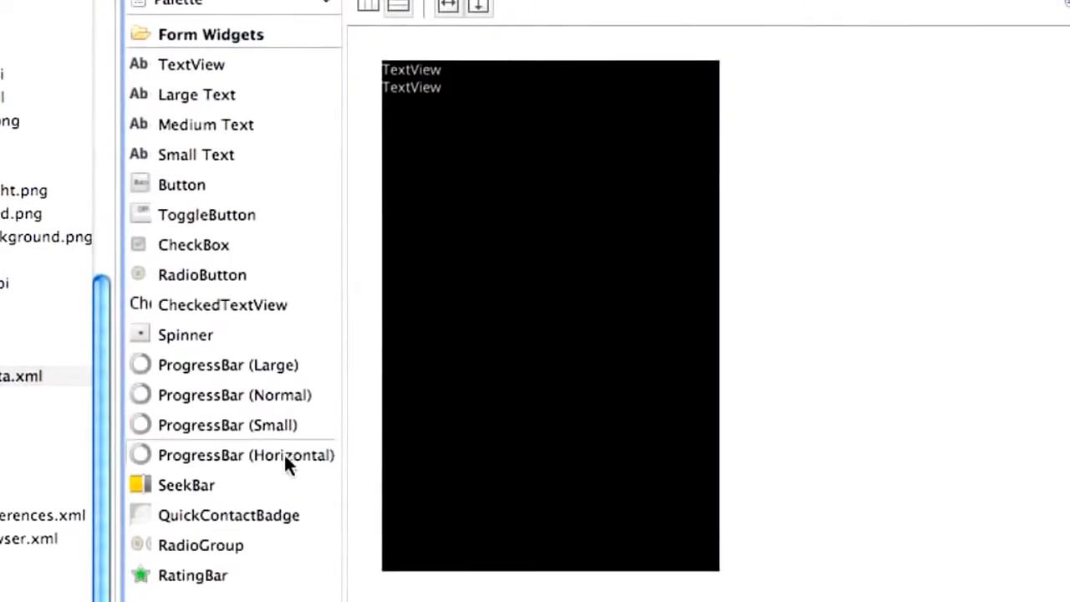
{"action": "mouse_move", "coordinate": [185, 334]}
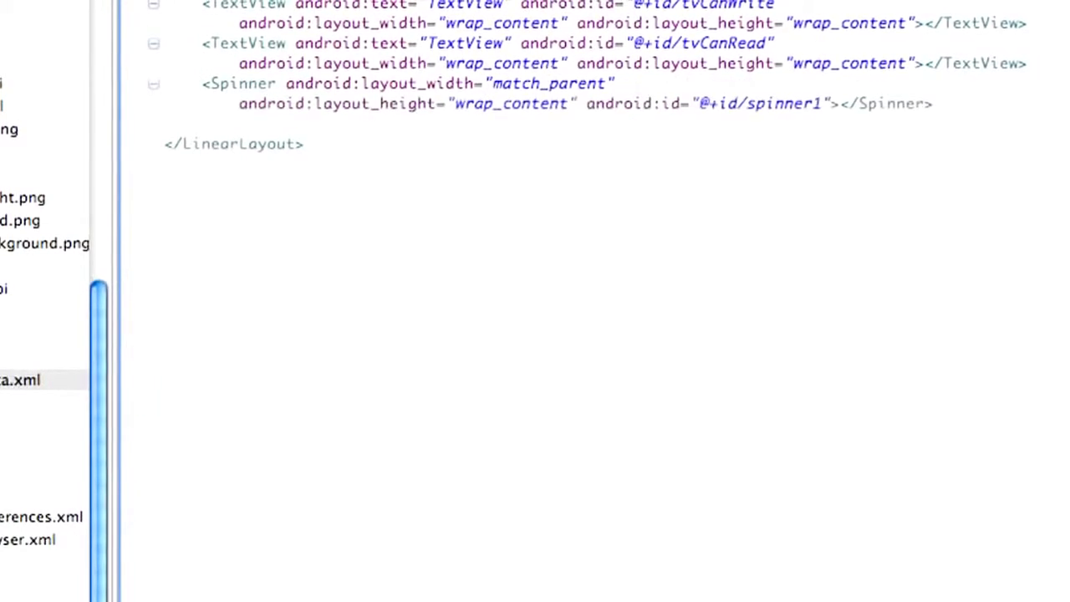
{"action": "double_click", "coordinate": [782, 106]}
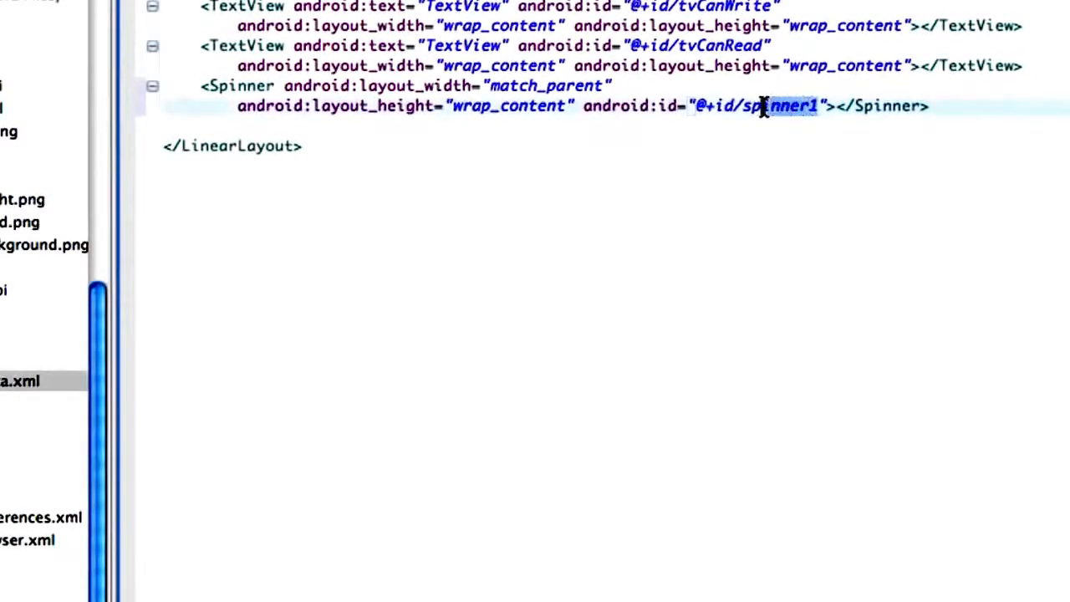
{"action": "double_click", "coordinate": [777, 107]}
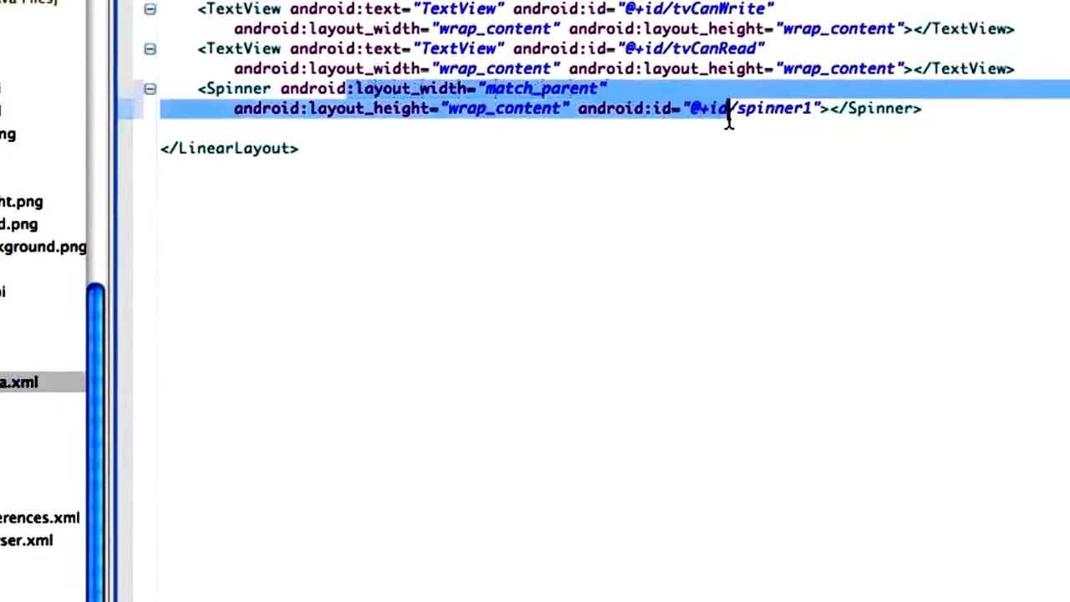
{"action": "double_click", "coordinate": [760, 111]}
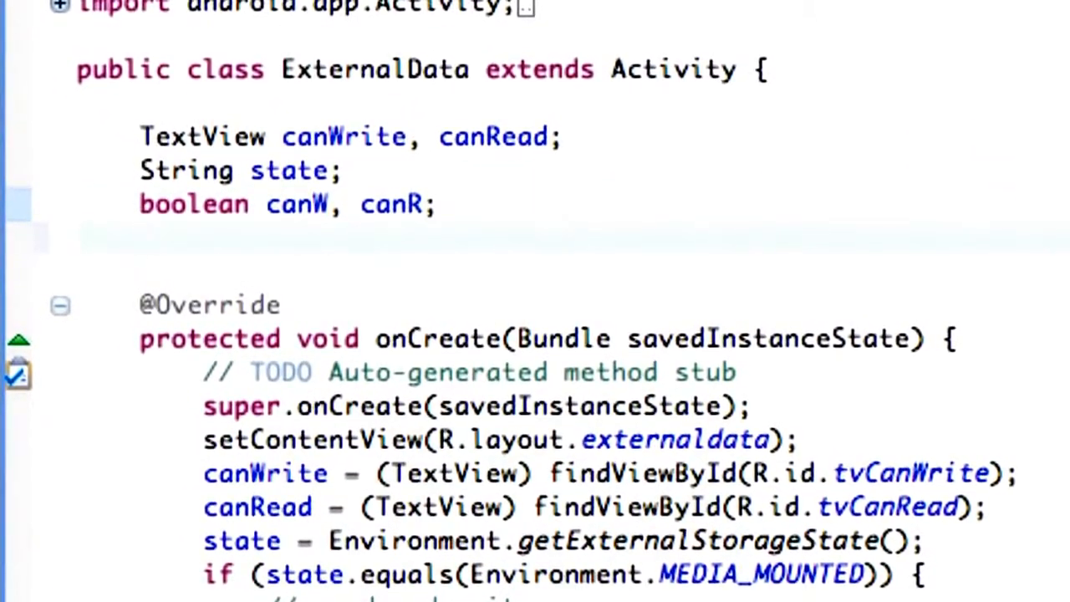
Step: Declare 'Spinner spinner;' below the boolean fields and import android.widget.Spinner
{"action": "type", "text": "Spinner"}
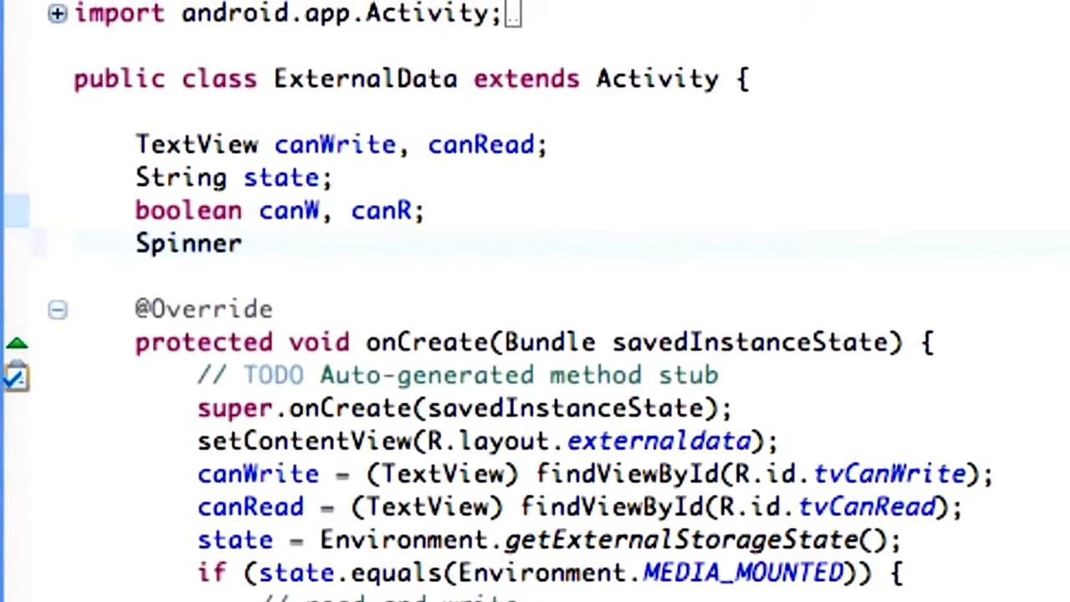
{"action": "type", "text": "s"}
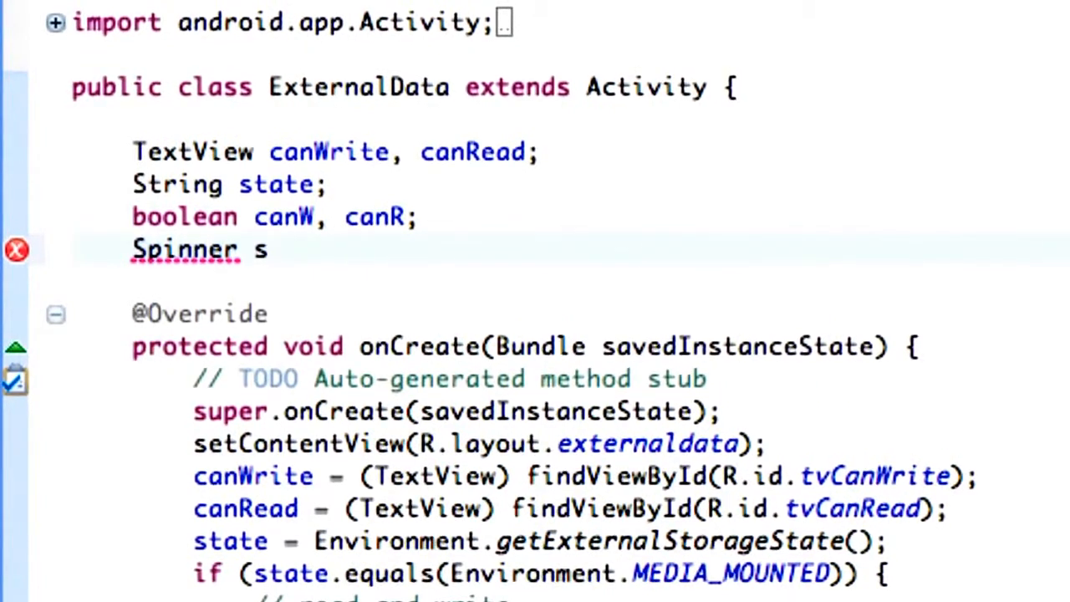
{"action": "type", "text": "pinn"}
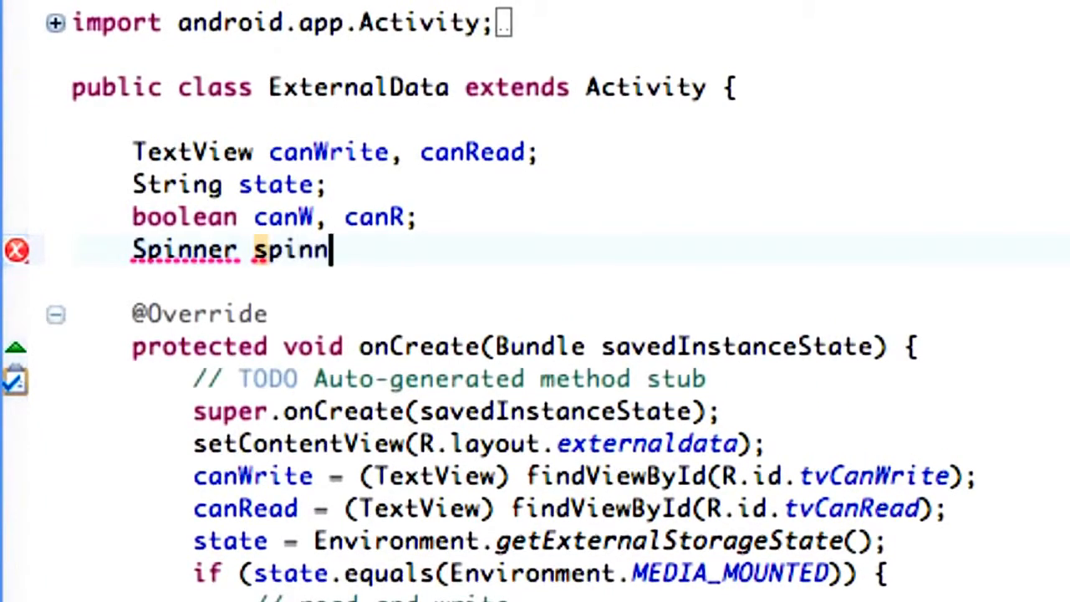
{"action": "type", "text": "er;"}
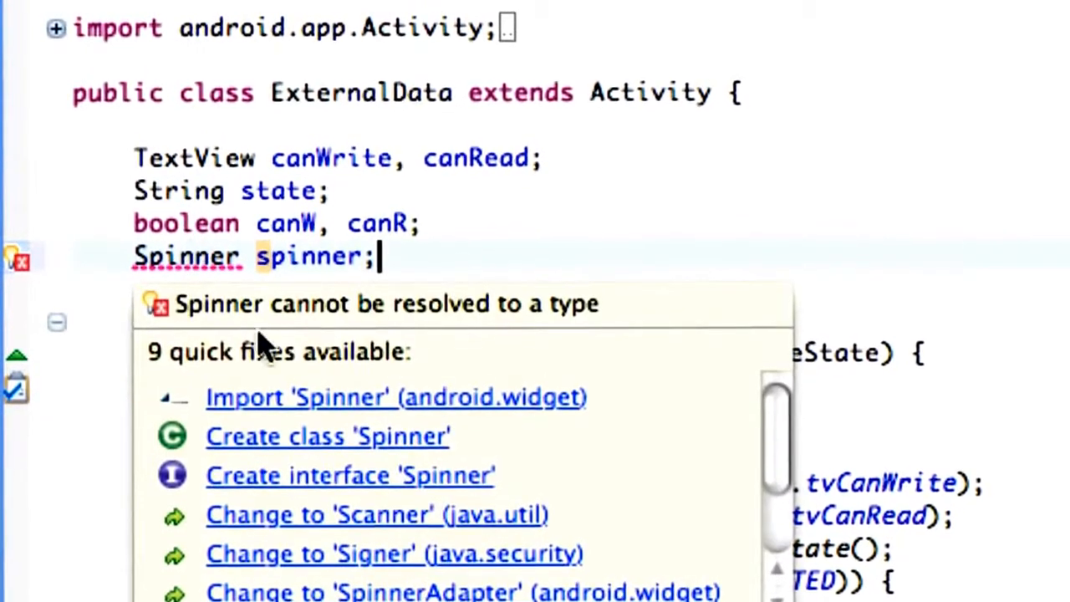
{"action": "key", "text": "Escape"}
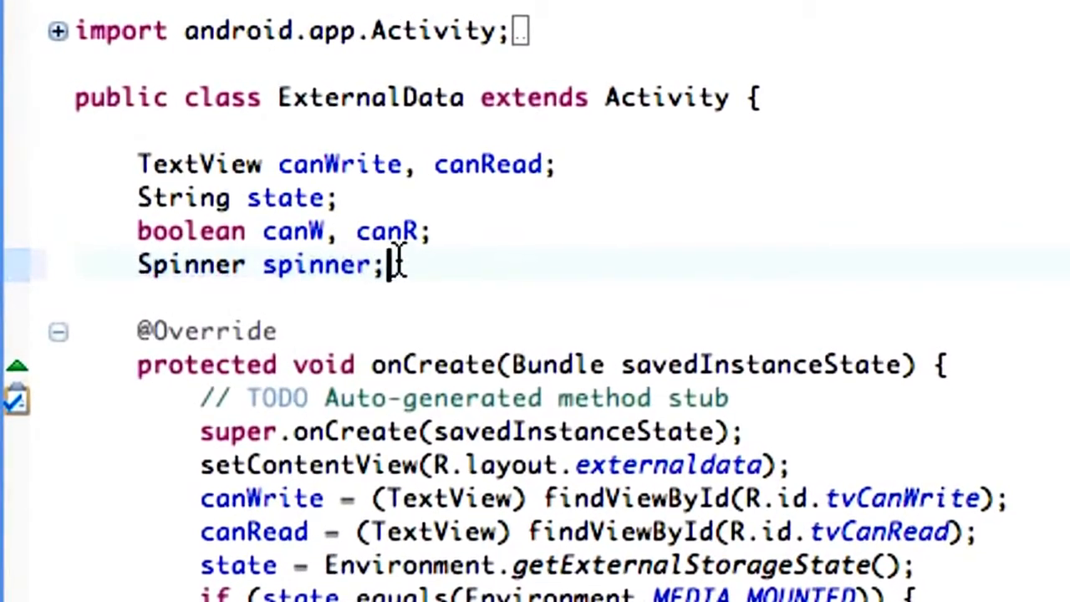
{"action": "scroll", "scroll_direction": "down", "scroll_amount": 3}
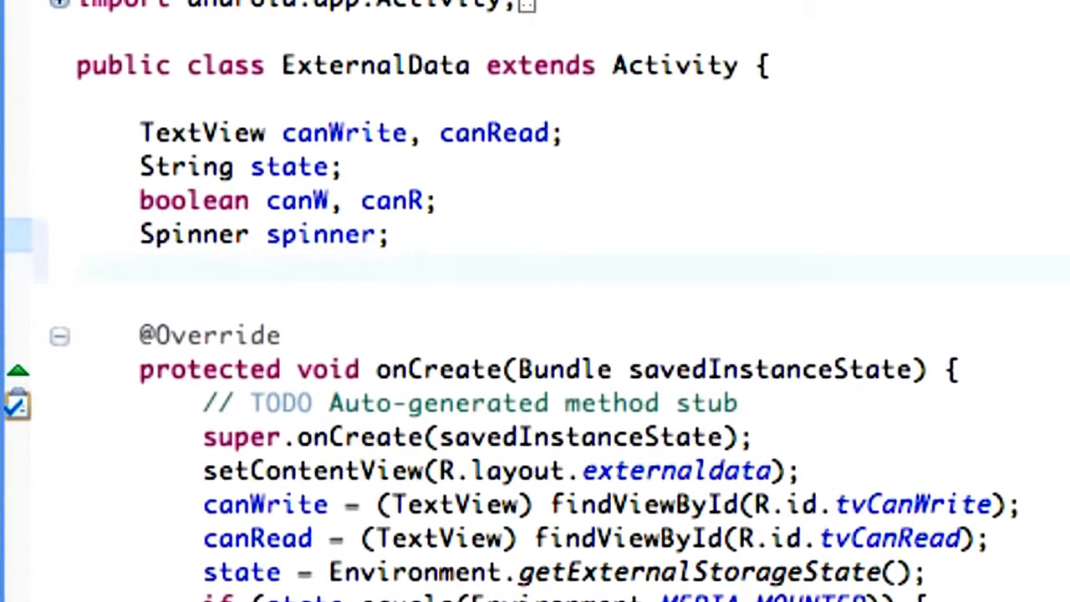
Step: Start a String[] paths field declaration below the Spinner field
{"action": "type", "text": "St"}
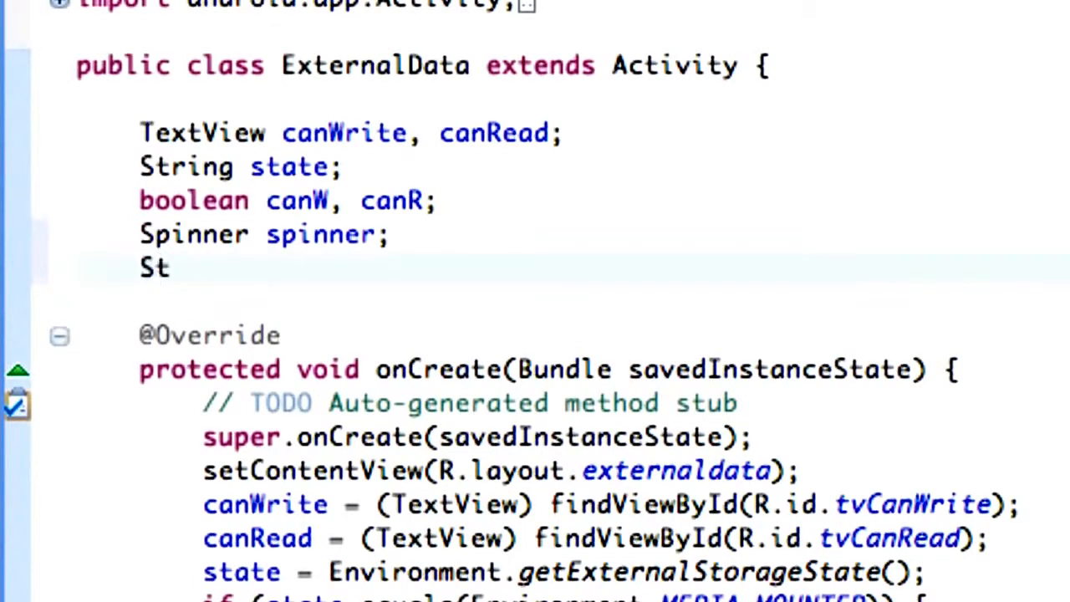
{"action": "type", "text": "ring"}
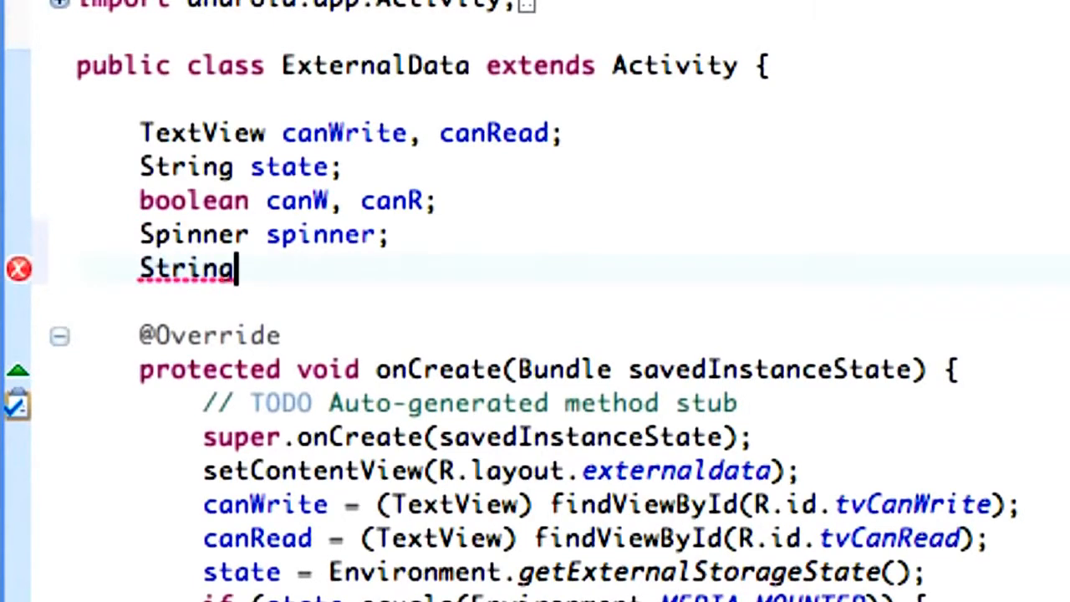
{"action": "type", "text": "[] p"}
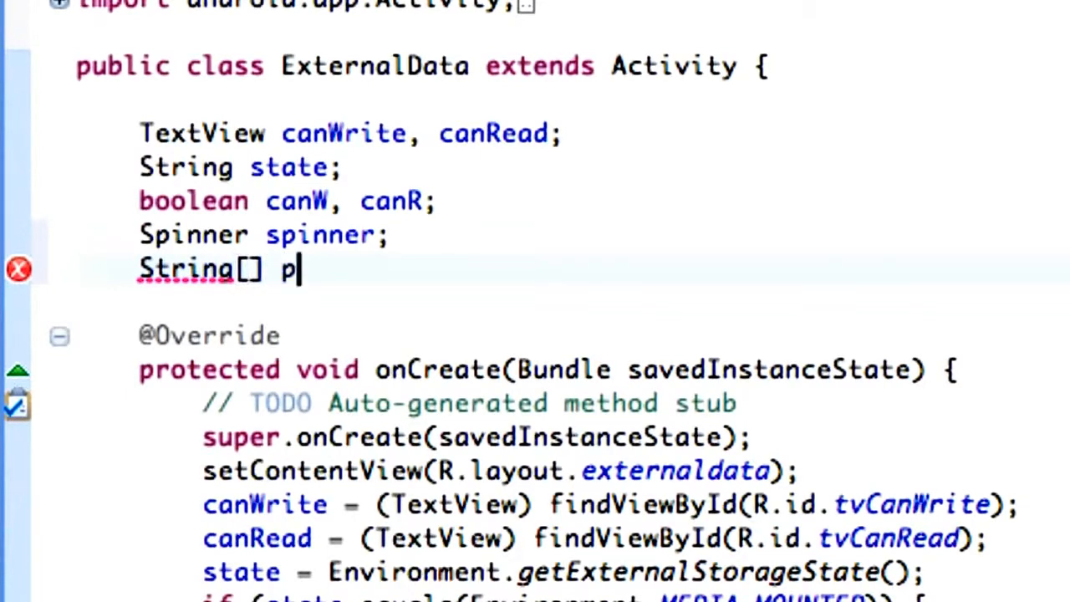
{"action": "type", "text": "aths ="}
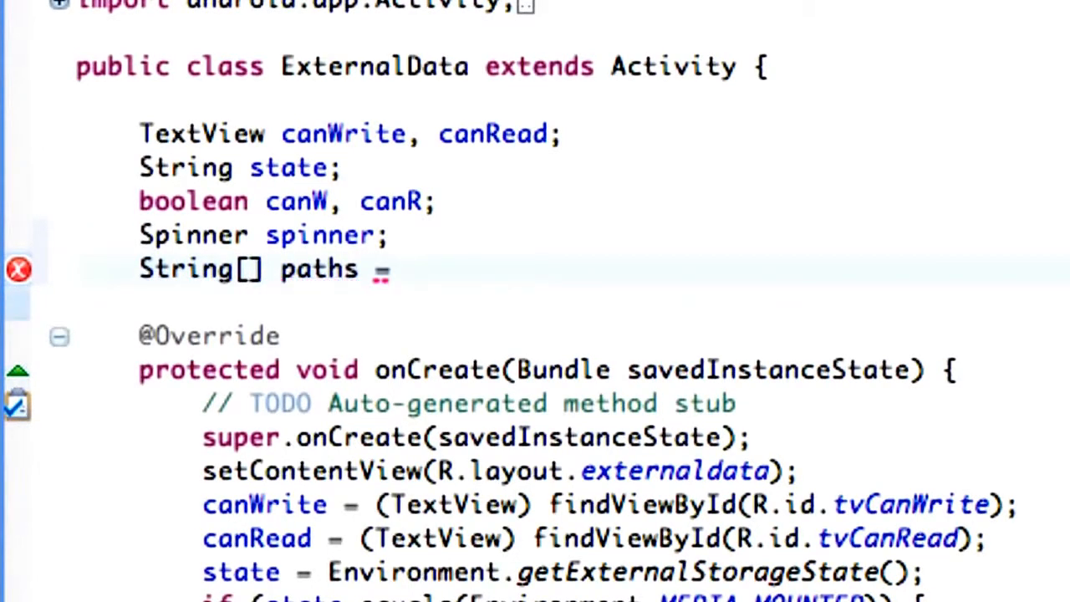
{"action": "type", "text": "{"}
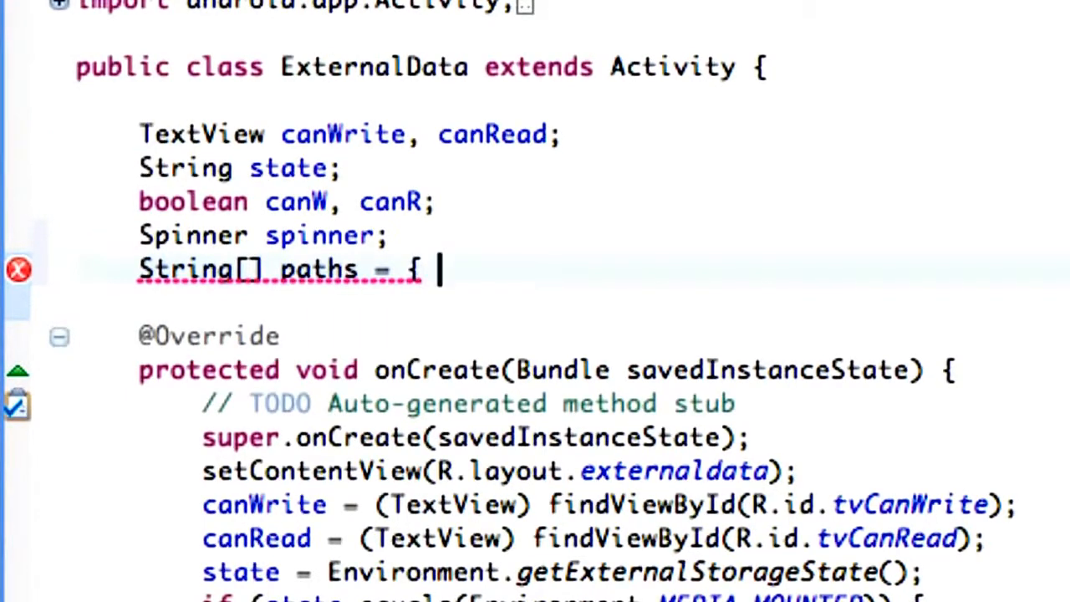
Step: Fill the paths array with "Music", "Pictures" and "Download"
{"action": "type", "text": "\"M\""}
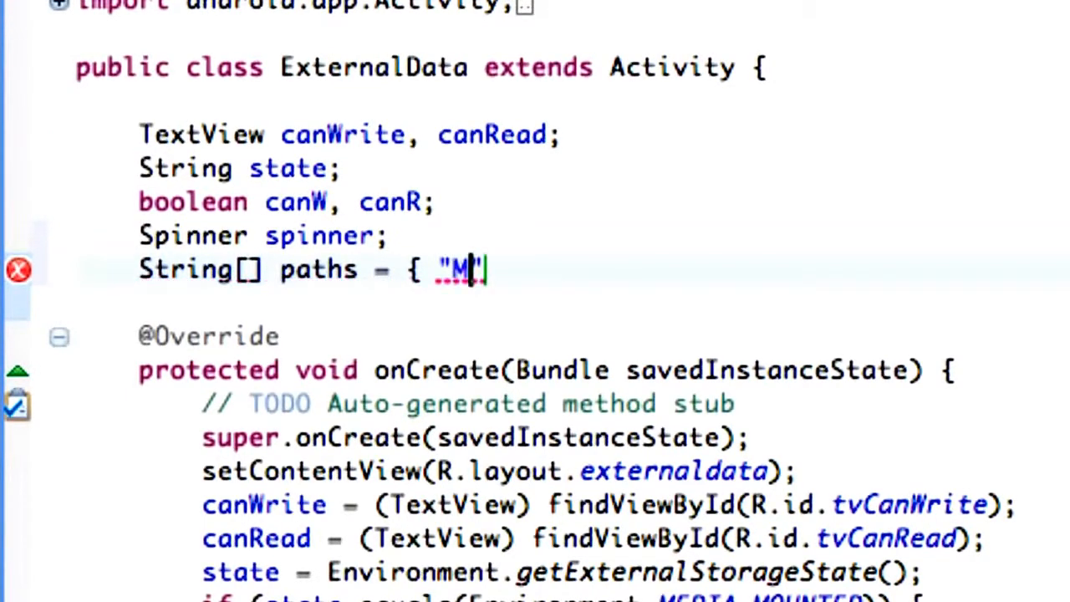
{"action": "type", "text": "usi"}
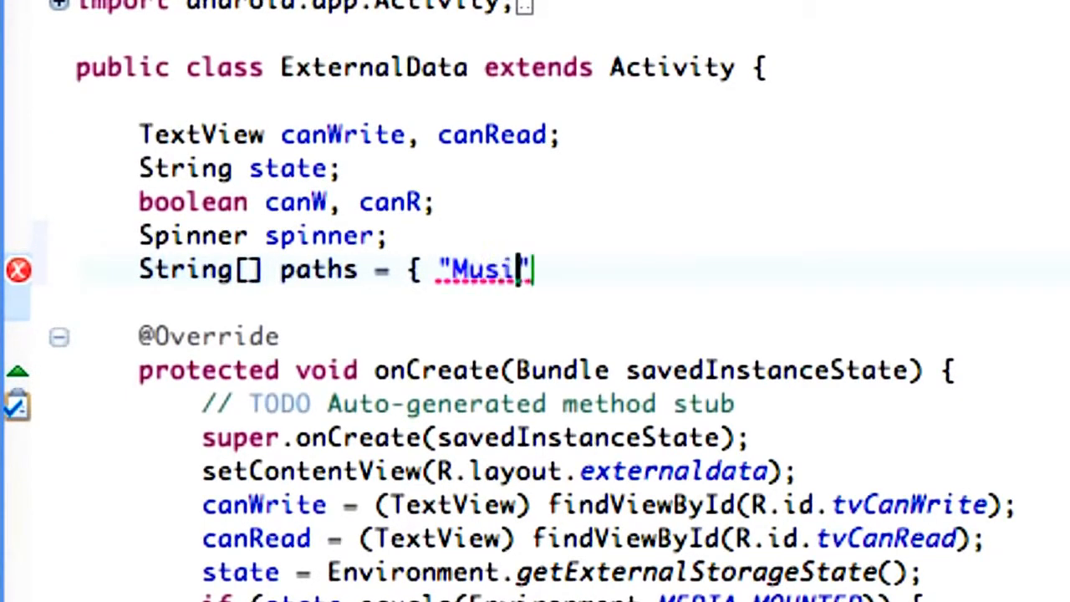
{"action": "type", "text": "c,"}
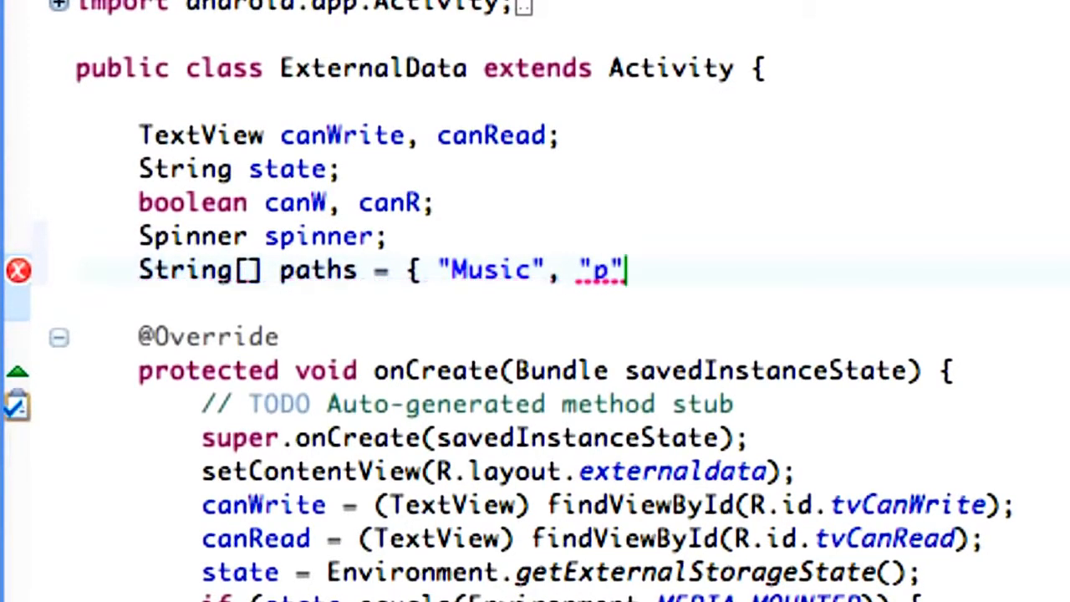
{"action": "type", "text": "icture"}
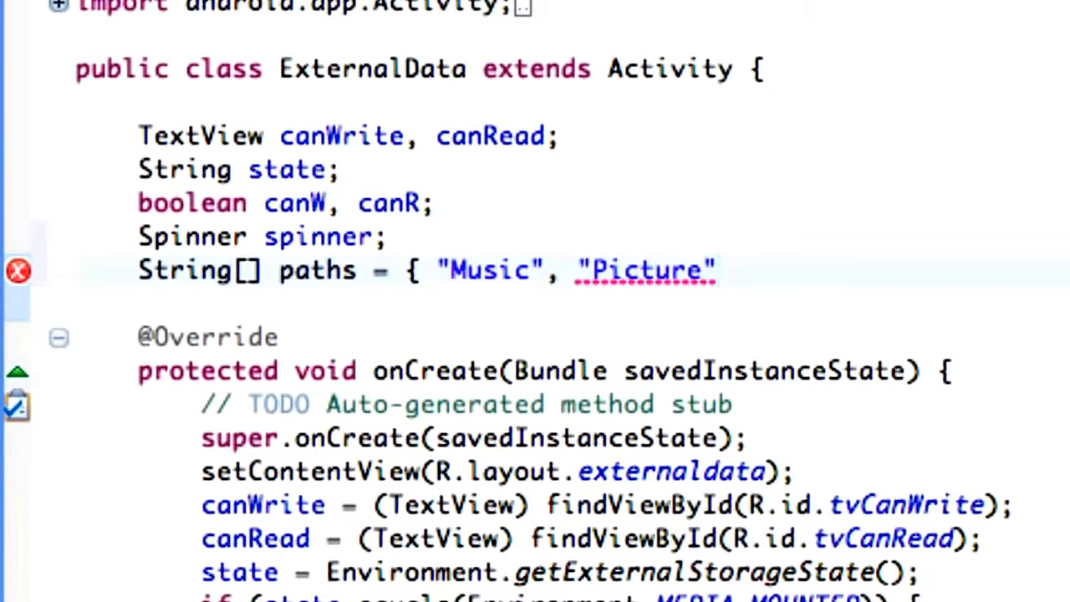
{"action": "type", "text": "s\","}
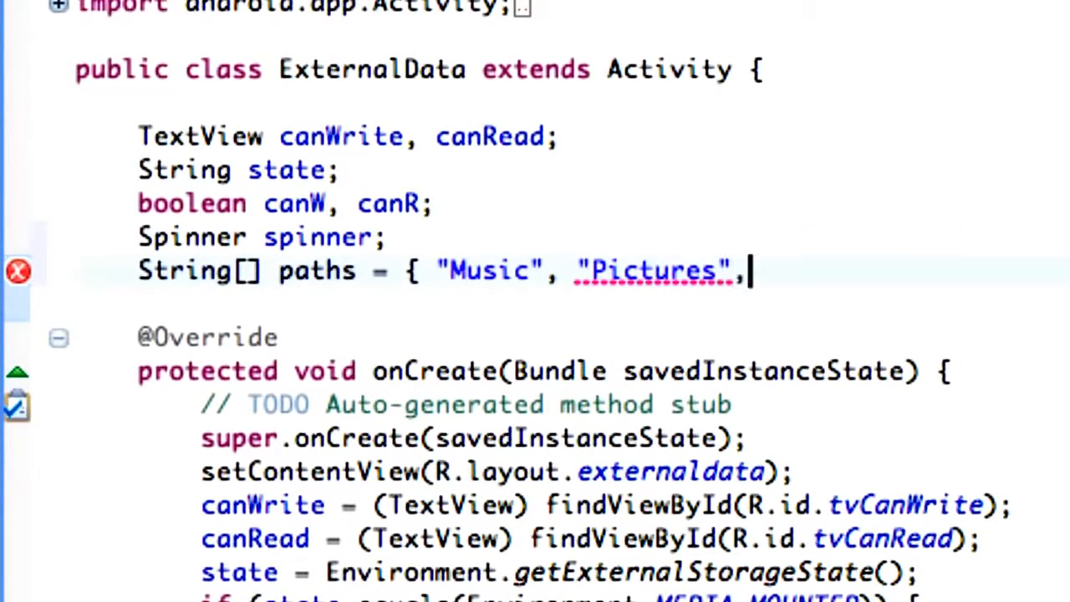
{"action": "type", "text": "\"D\""}
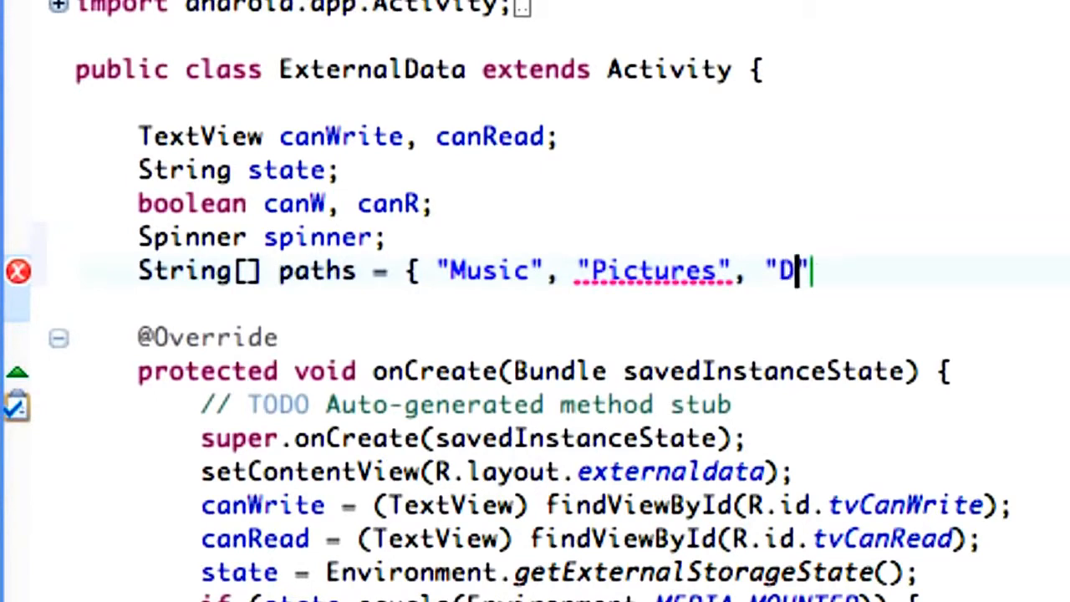
{"action": "type", "text": "own"}
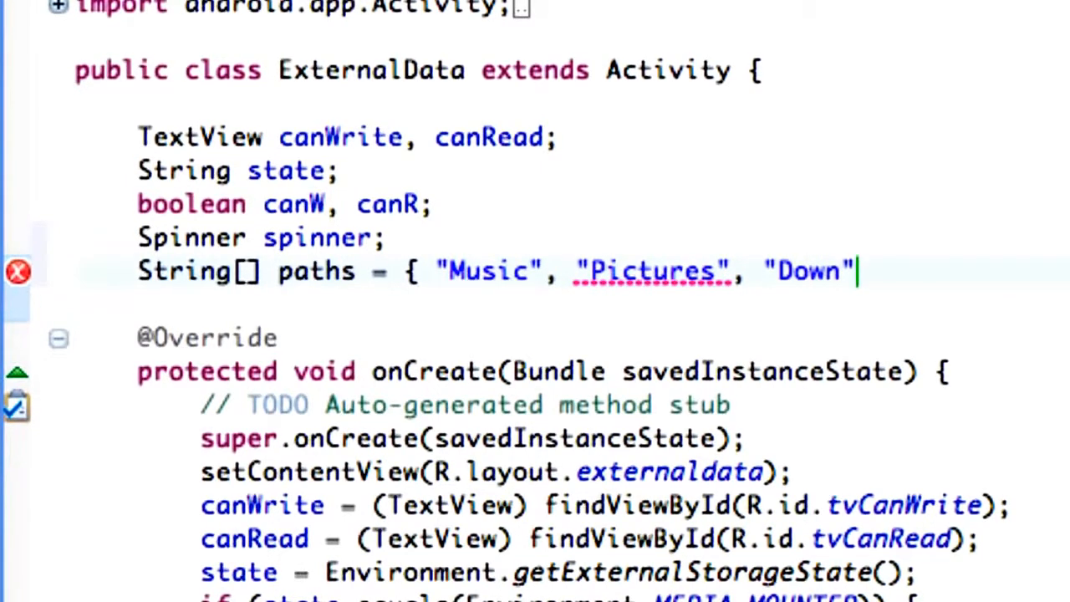
{"action": "type", "text": "load"}
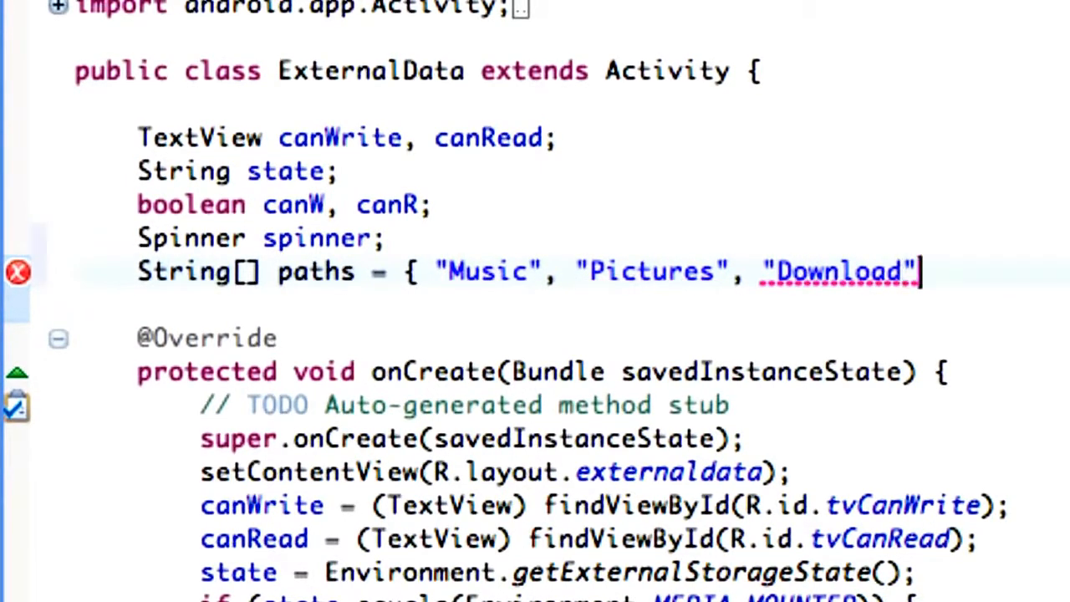
{"action": "type", "text": "};"}
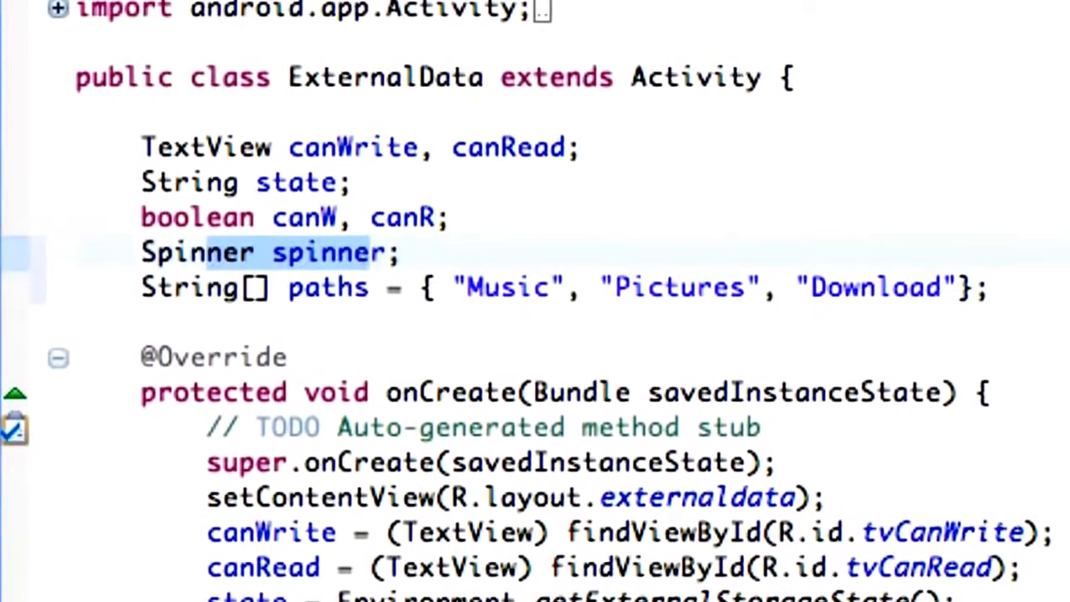
Step: At the end of onCreate, assign spinner = (Spinner) findViewById(R.id.spinner1)
{"action": "scroll", "scroll_direction": "down", "scroll_amount": 3}
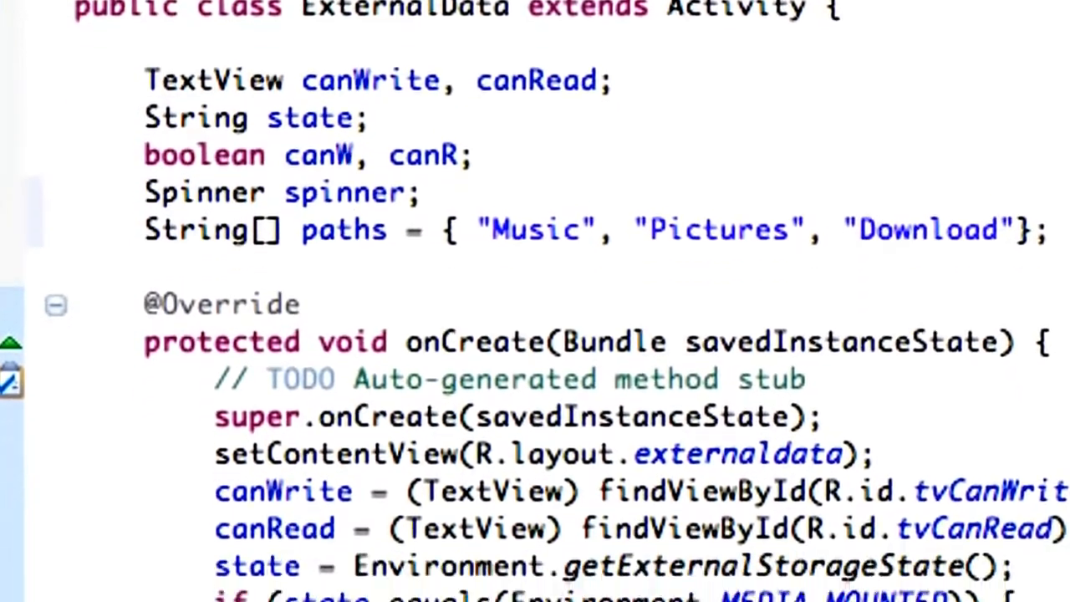
{"action": "type", "text": "sp"}
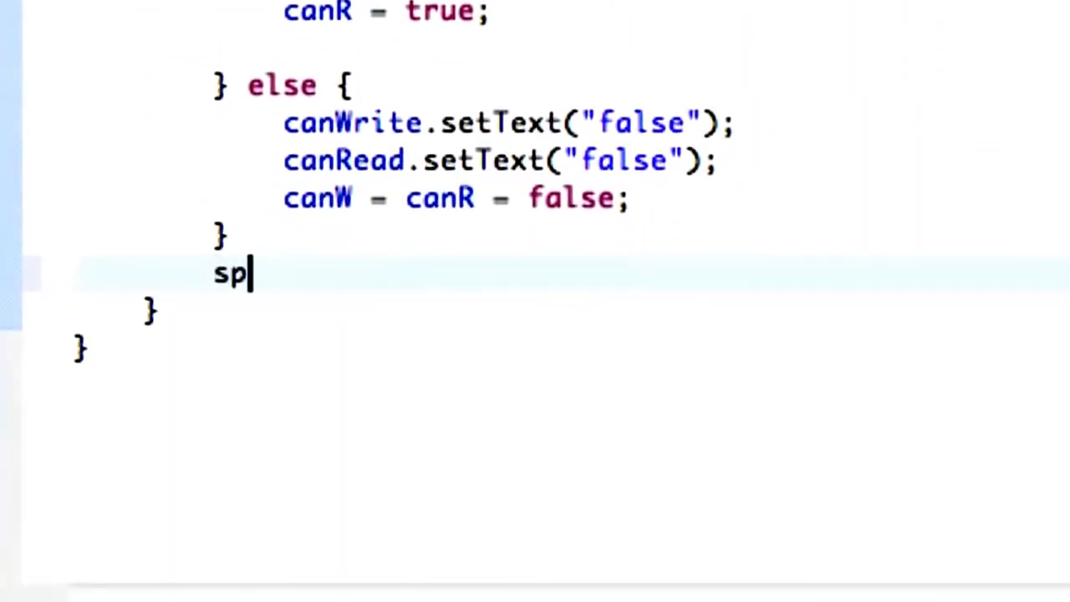
{"action": "type", "text": "inner ="}
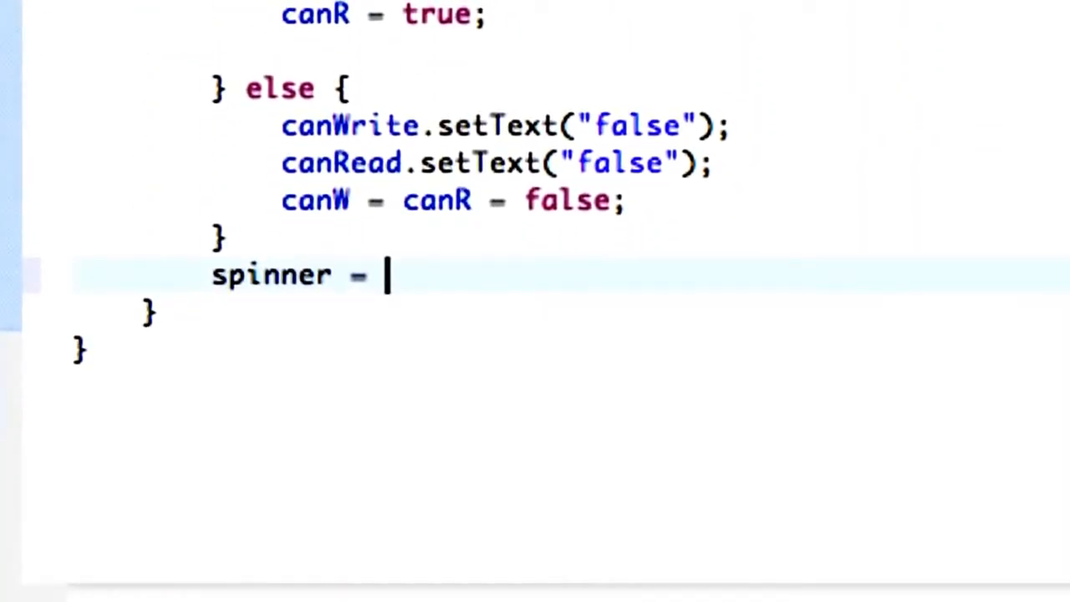
{"action": "type", "text": "(Spinnner)"}
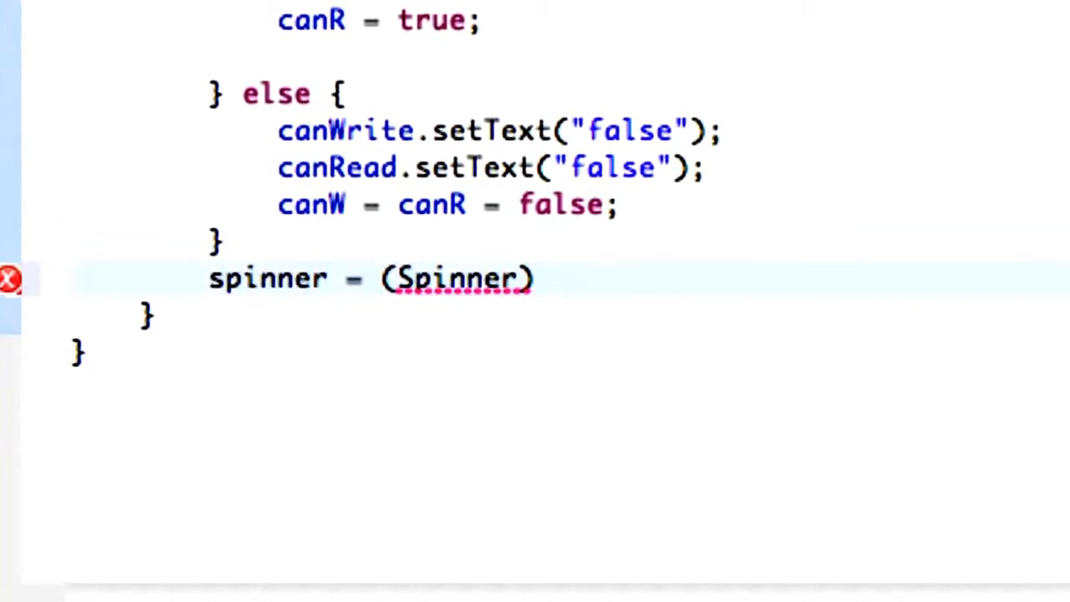
{"action": "type", "text": "findView"}
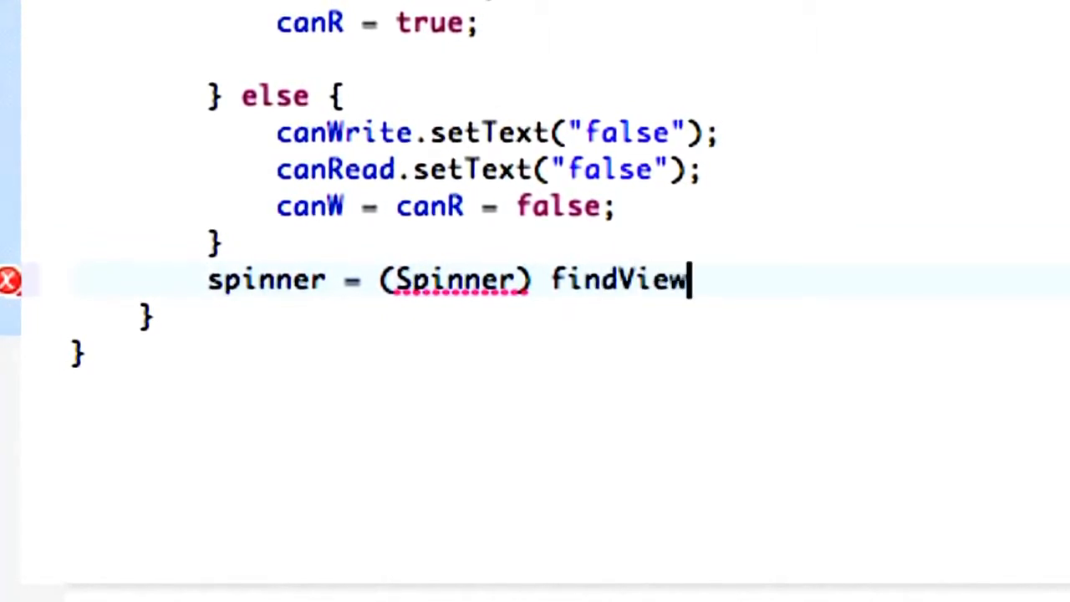
{"action": "type", "text": "ById"}
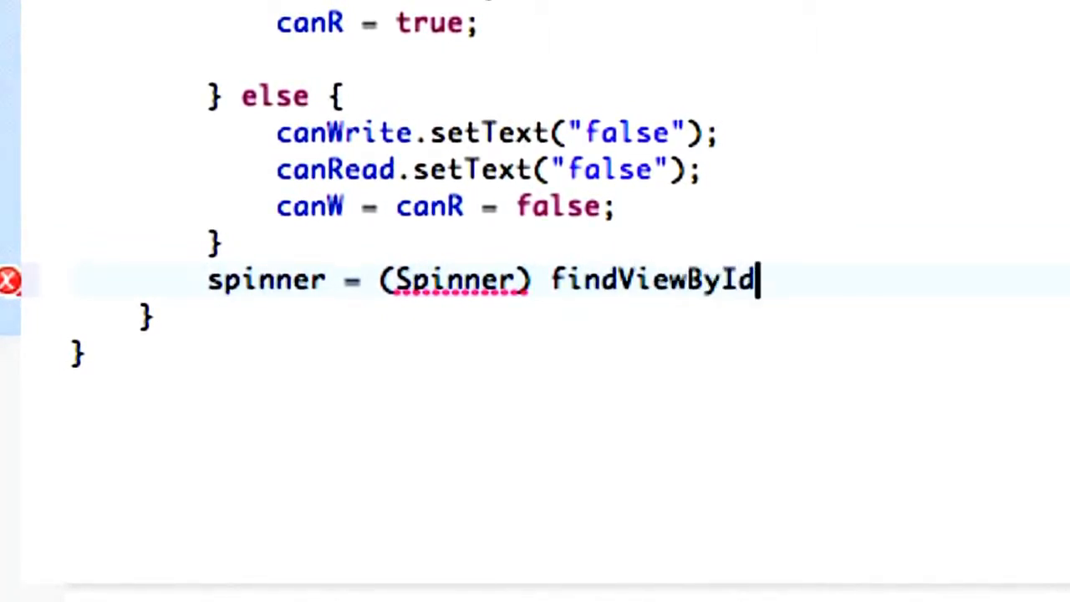
{"action": "type", "text": "(R.id."}
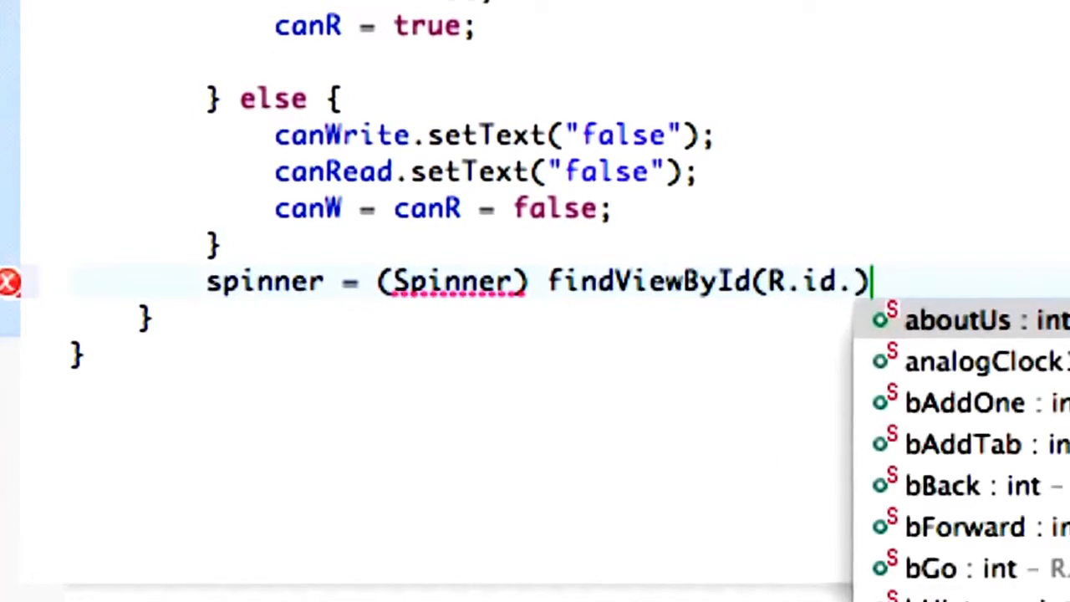
{"action": "type", "text": "spinner1"}
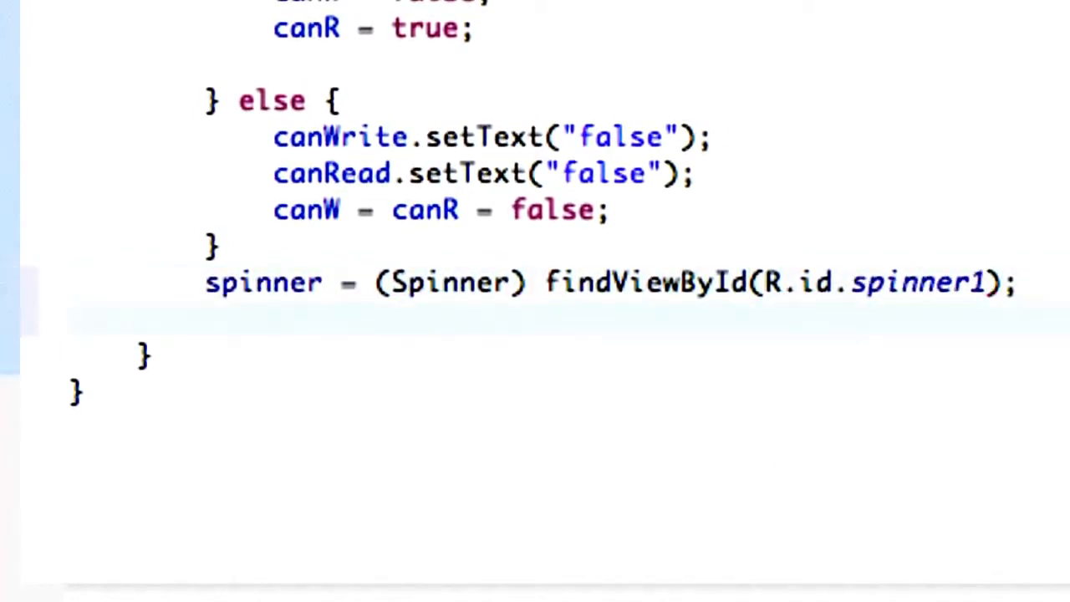
Step: Add spinner.setAdapter(adapter) and select the undefined adapter name
{"action": "type", "text": "sp"}
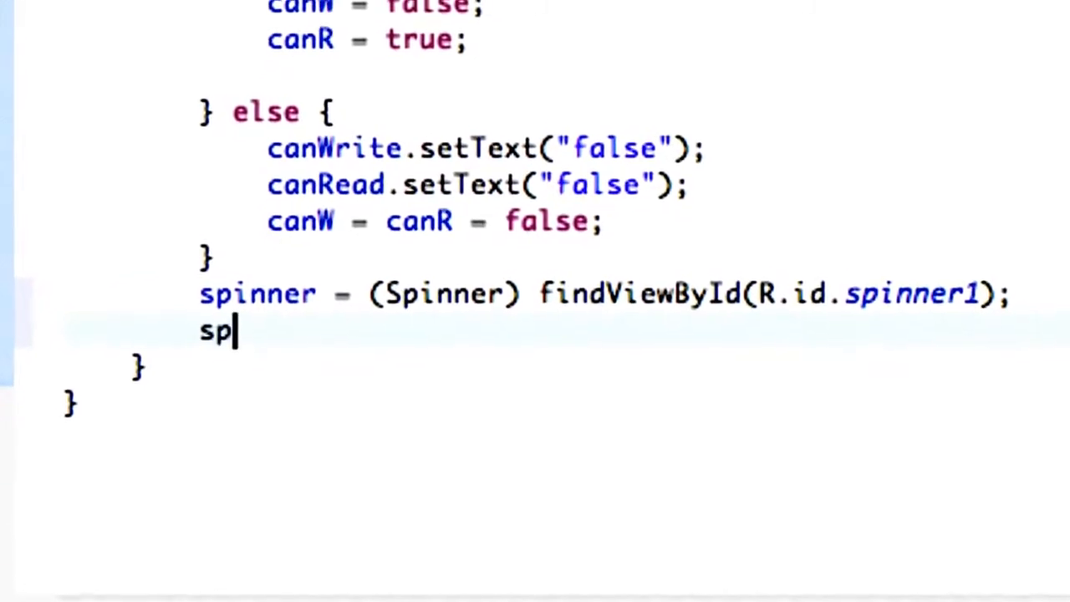
{"action": "type", "text": "inner."}
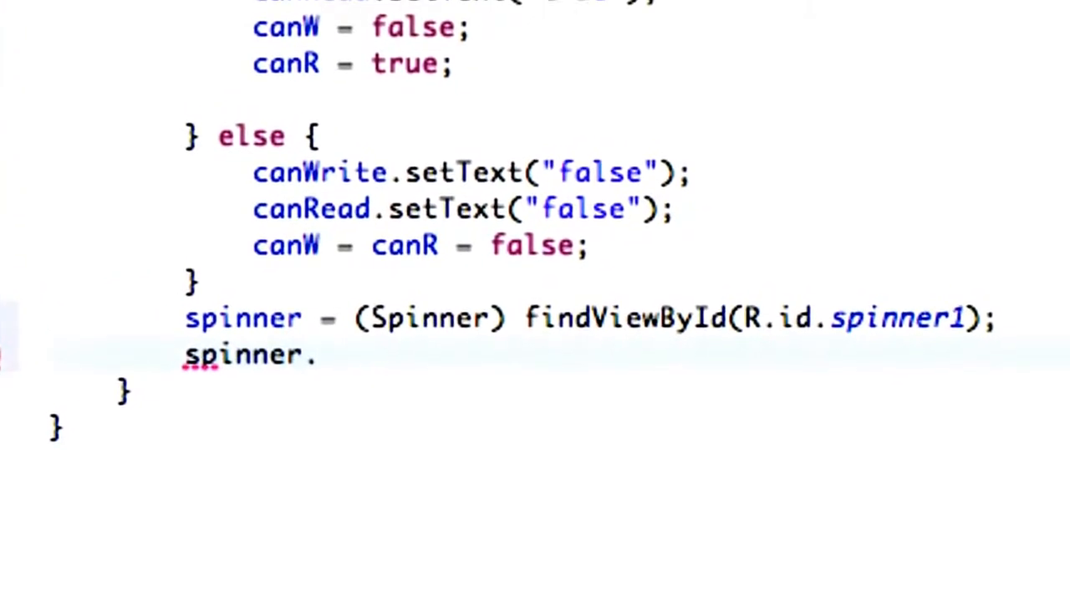
{"action": "type", "text": "set"}
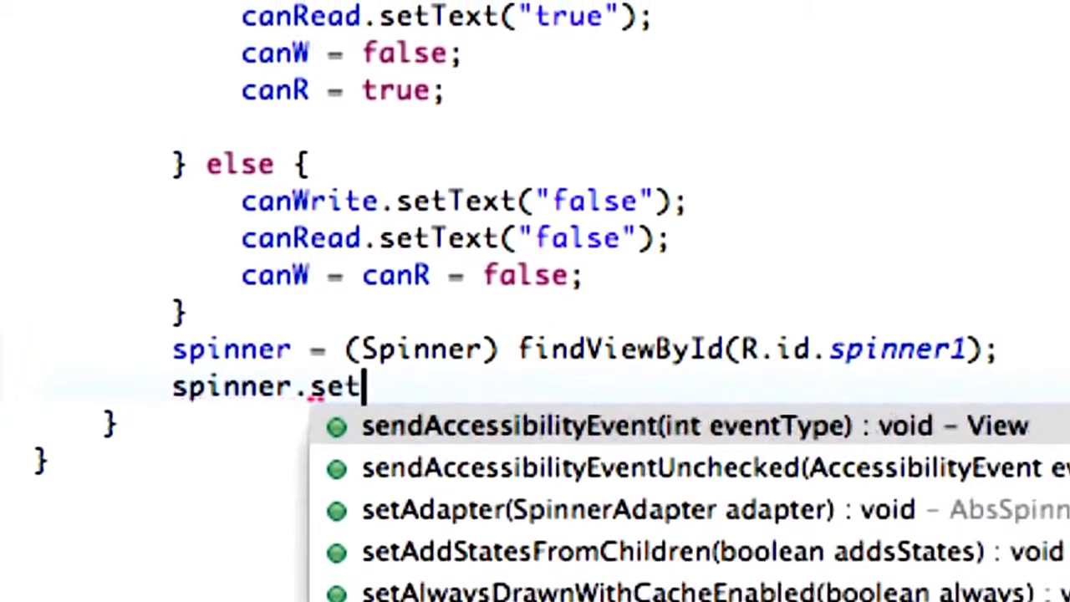
{"action": "left_click", "coordinate": [595, 509]}
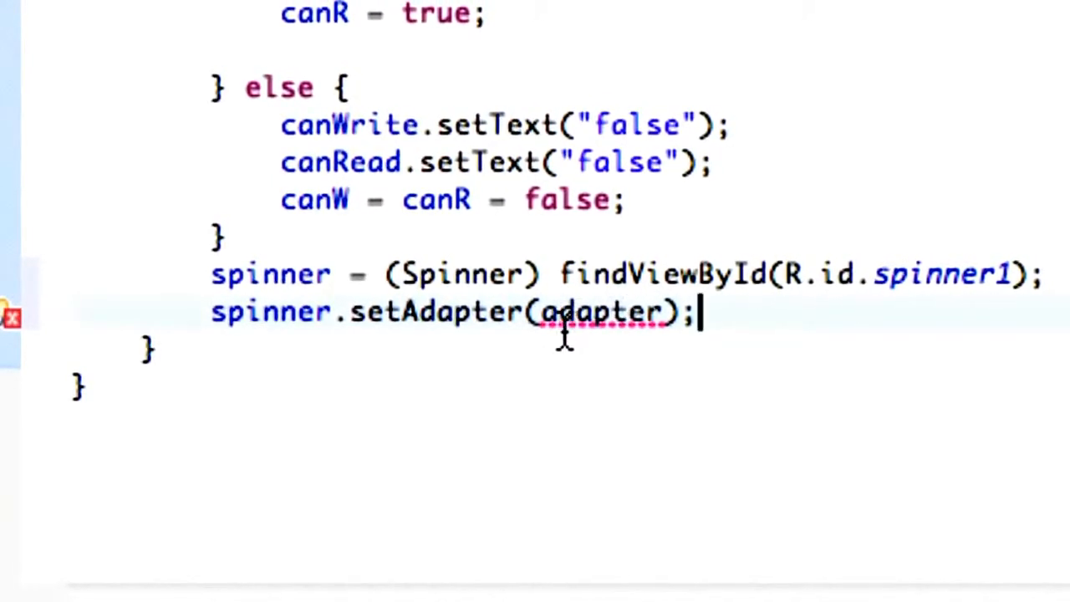
{"action": "double_click", "coordinate": [600, 311]}
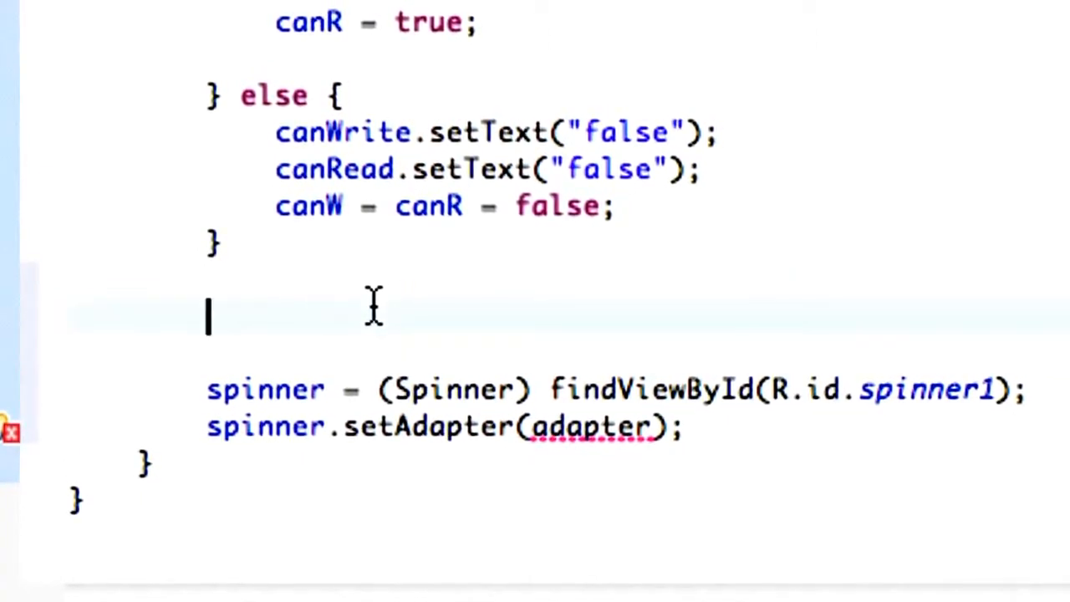
Step: Declare 'ArrayAdapter<String> adapter' on the line above findViewById
{"action": "type", "text": "A"}
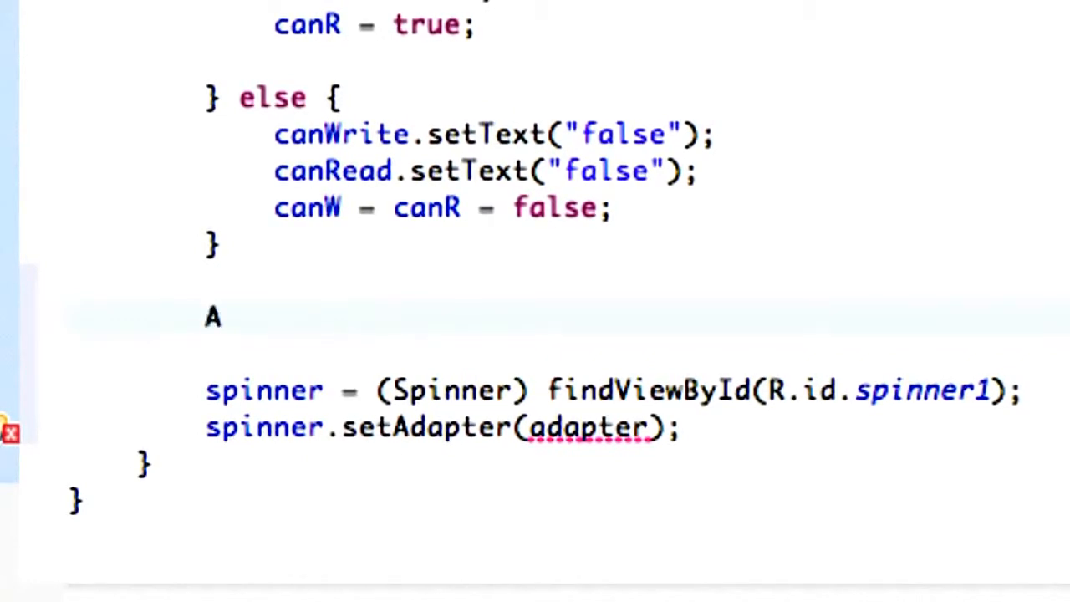
{"action": "type", "text": "rrayAdapter"}
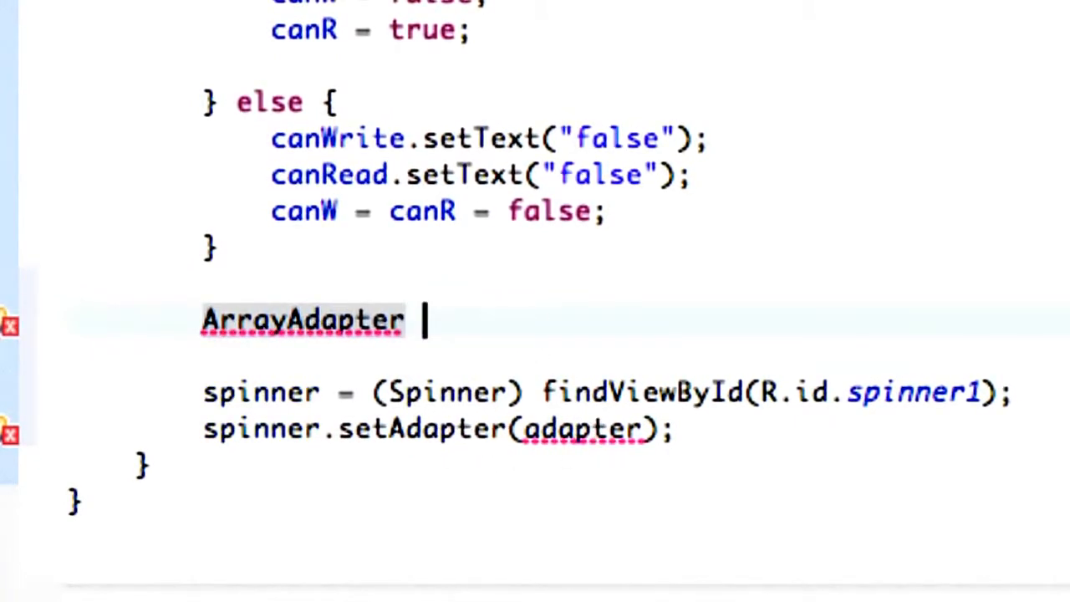
{"action": "type", "text": "ad"}
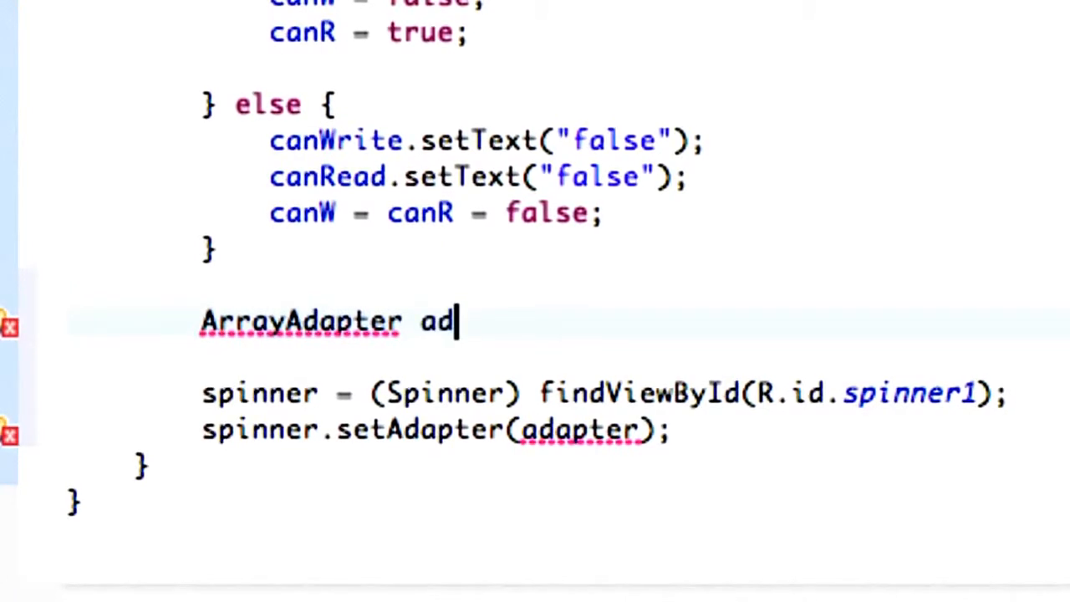
{"action": "type", "text": "apter ="}
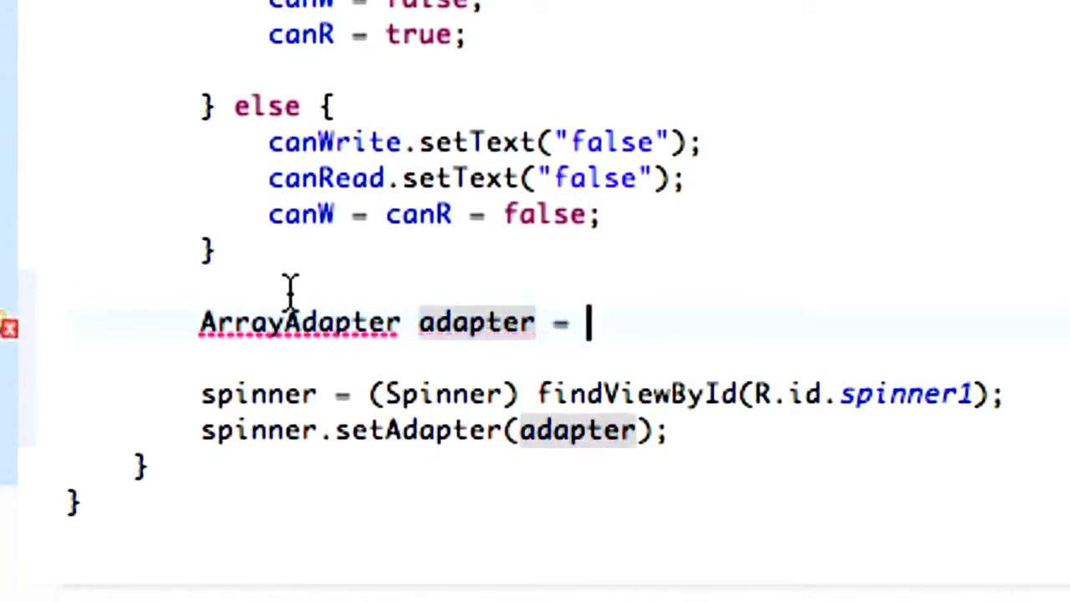
{"action": "left_click", "coordinate": [297, 323]}
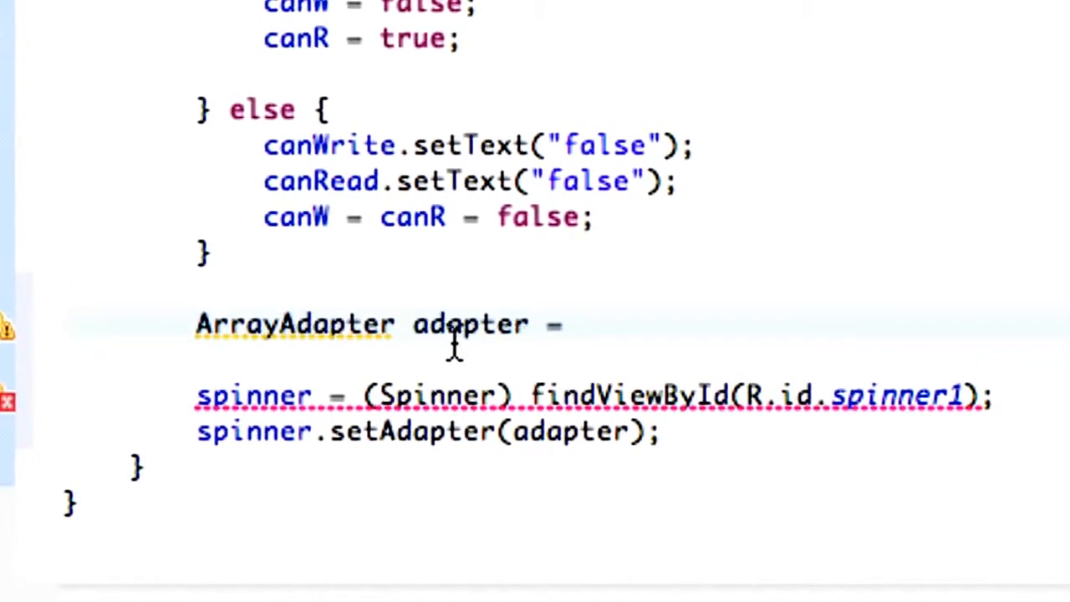
{"action": "double_click", "coordinate": [292, 324]}
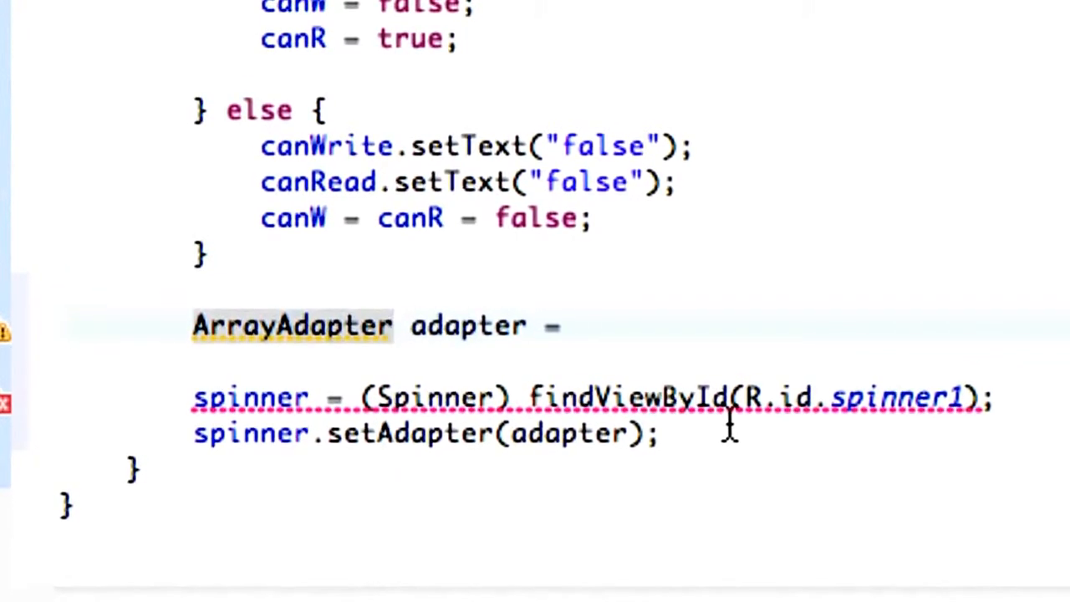
{"action": "type", "text": "<St>"}
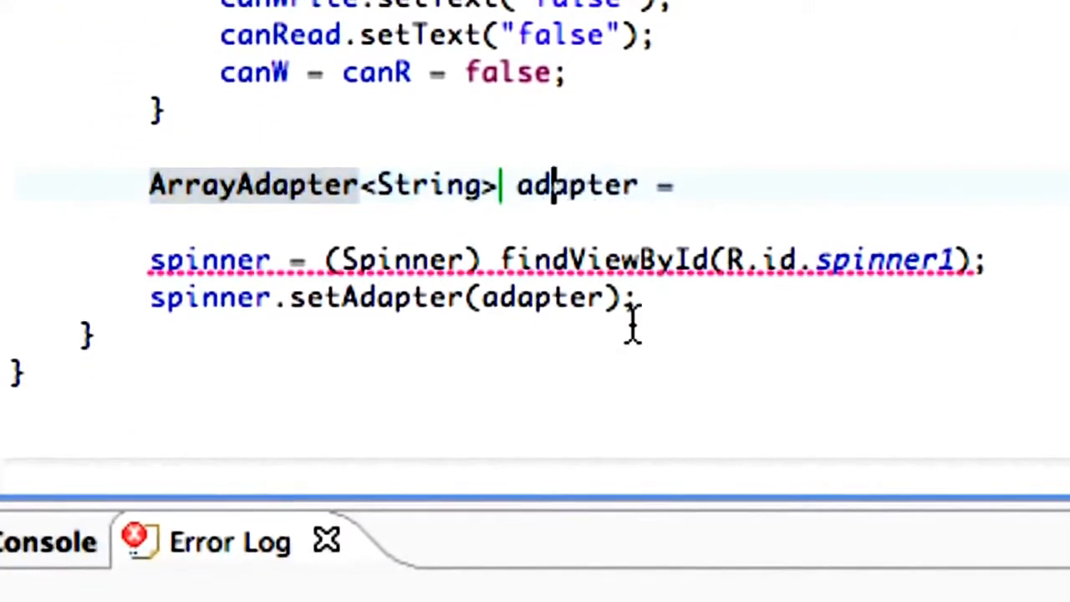
{"action": "mouse_move", "coordinate": [706, 188]}
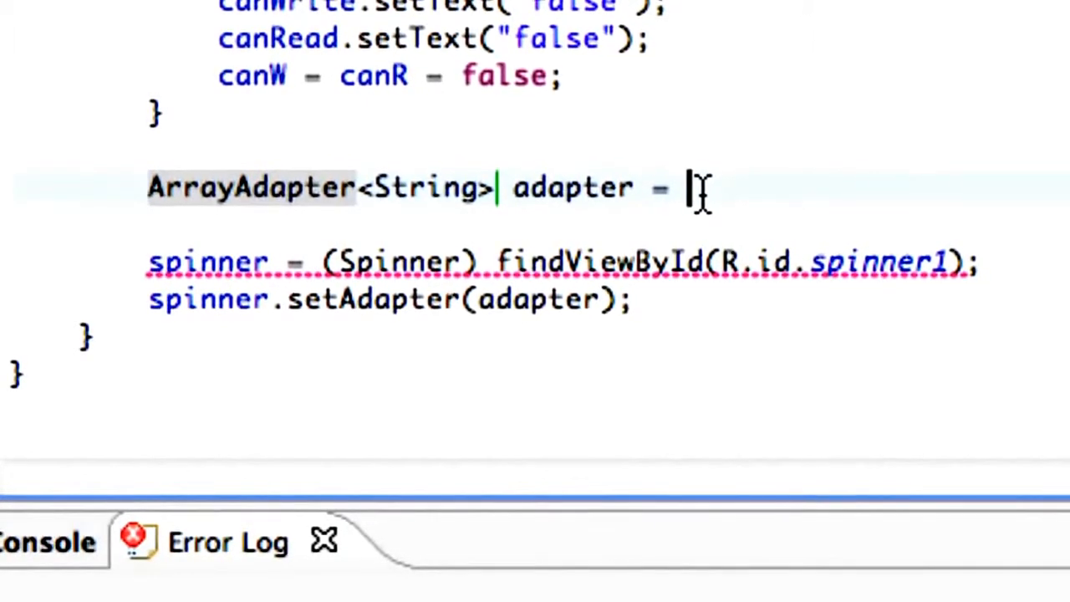
Step: Begin assigning adapter = new ArrayAdapter<String>() with empty arguments
{"action": "type", "text": "new"}
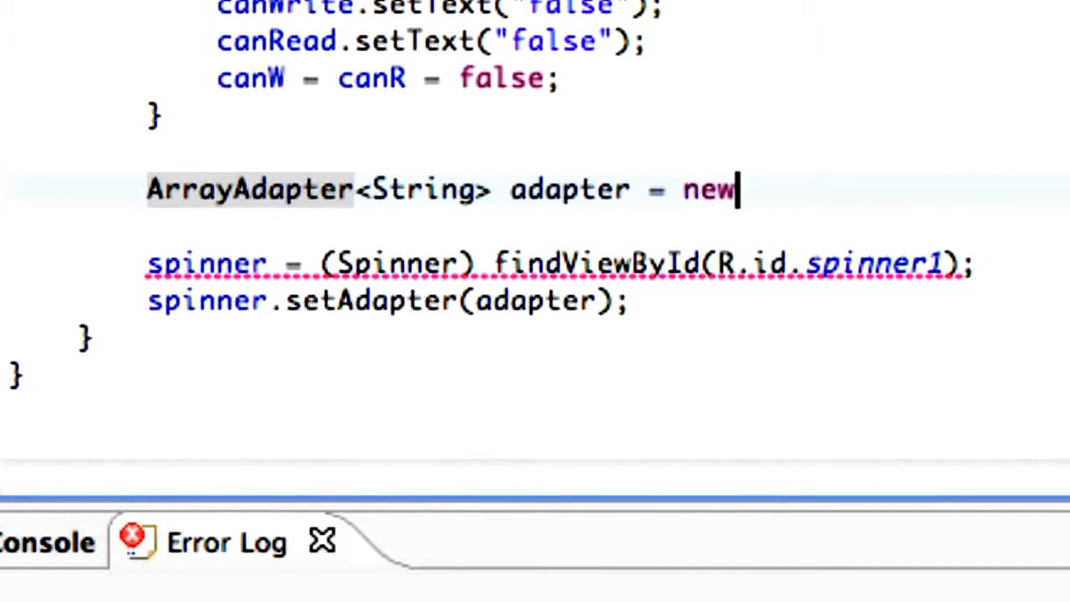
{"action": "type", "text": "ArrayAd"}
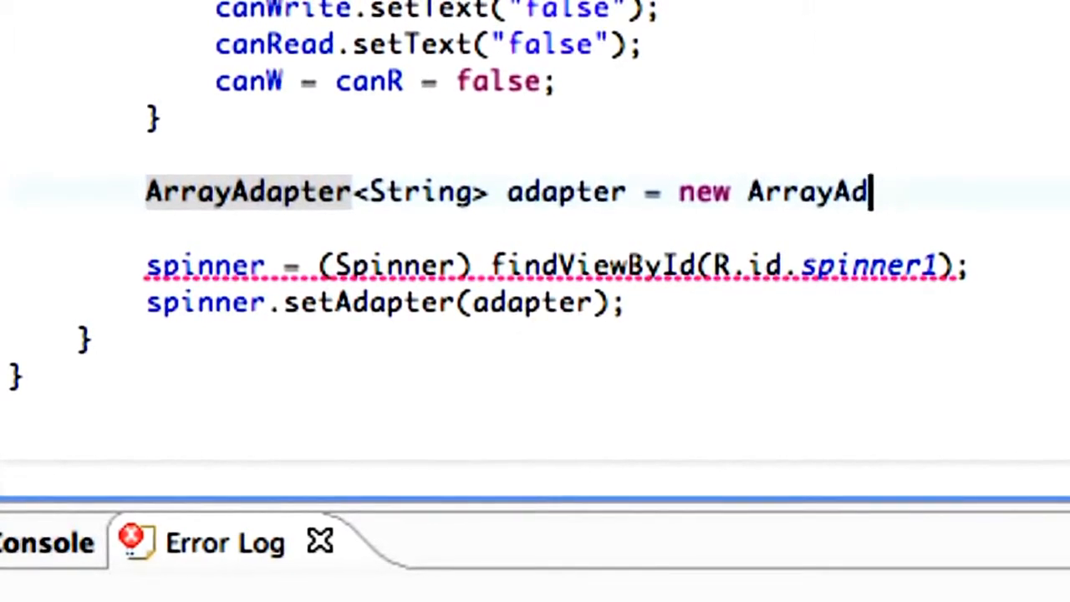
{"action": "type", "text": "apter<>"}
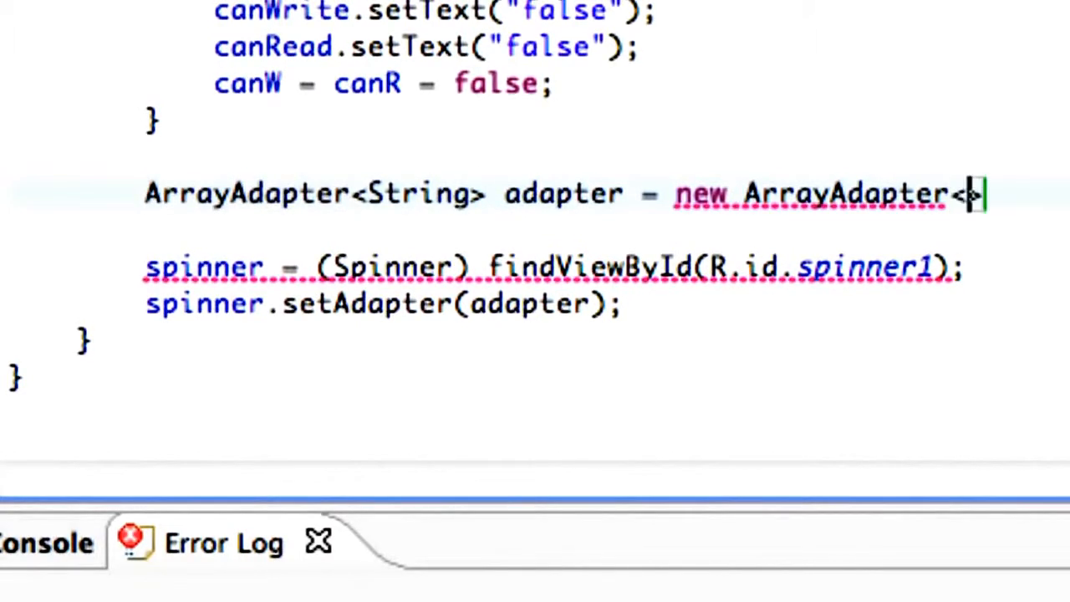
{"action": "type", "text": "String"}
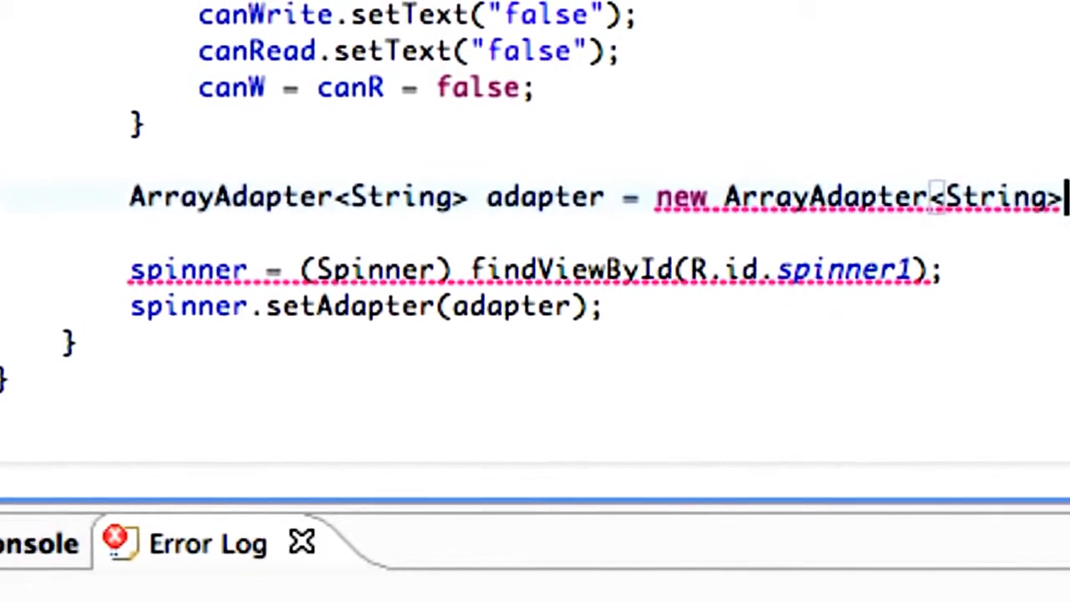
{"action": "type", "text": "()"}
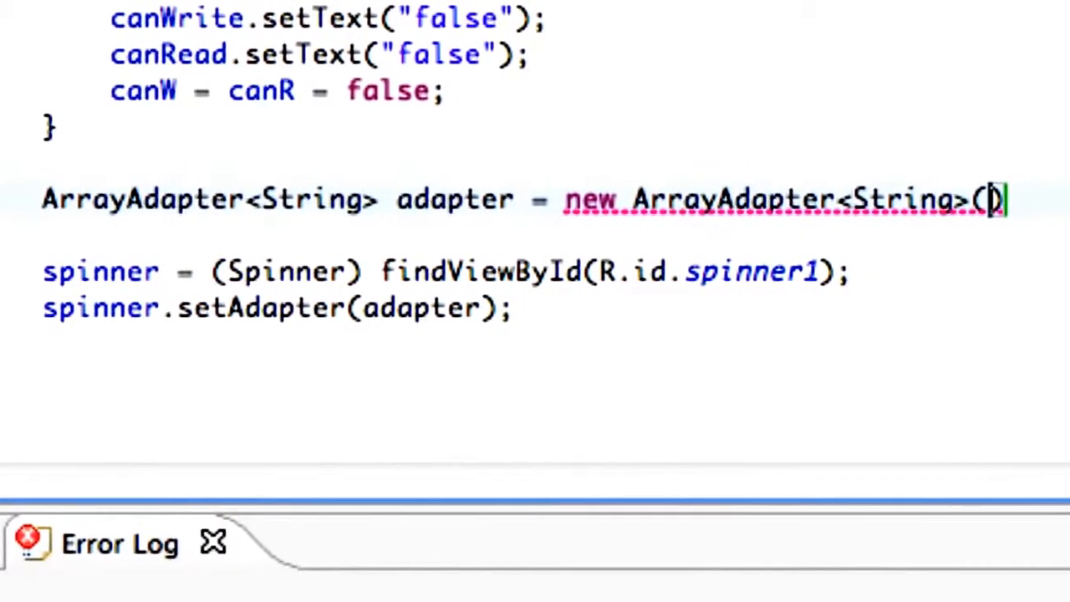
Step: Pass ExternalData.this, android.R.layout.simple_spinner_item and paths to the ArrayAdapter constructor
{"action": "type", "text": "th"}
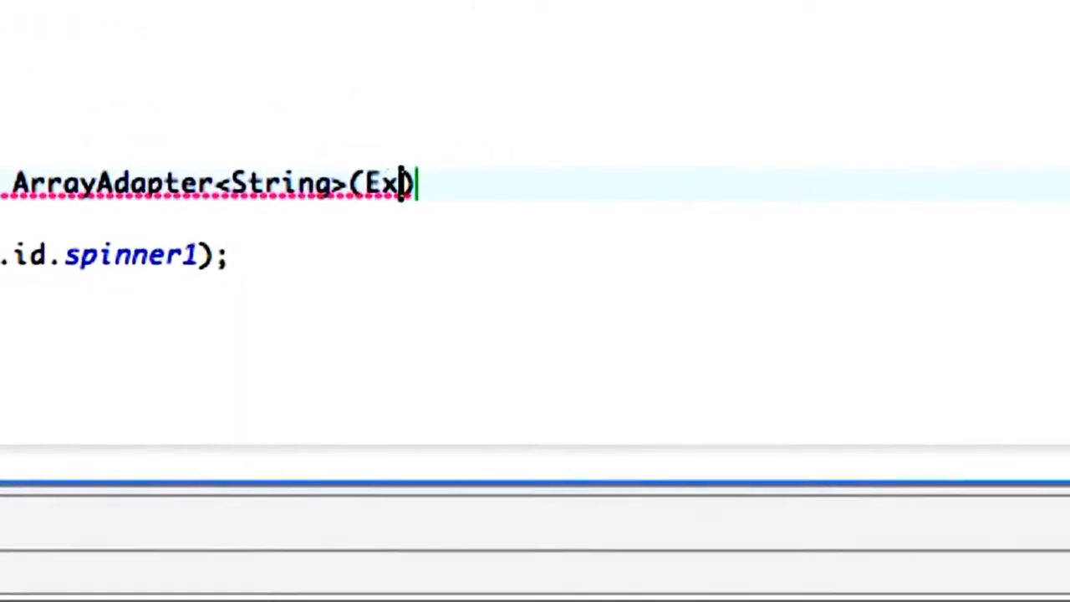
{"action": "type", "text": "ternalC"}
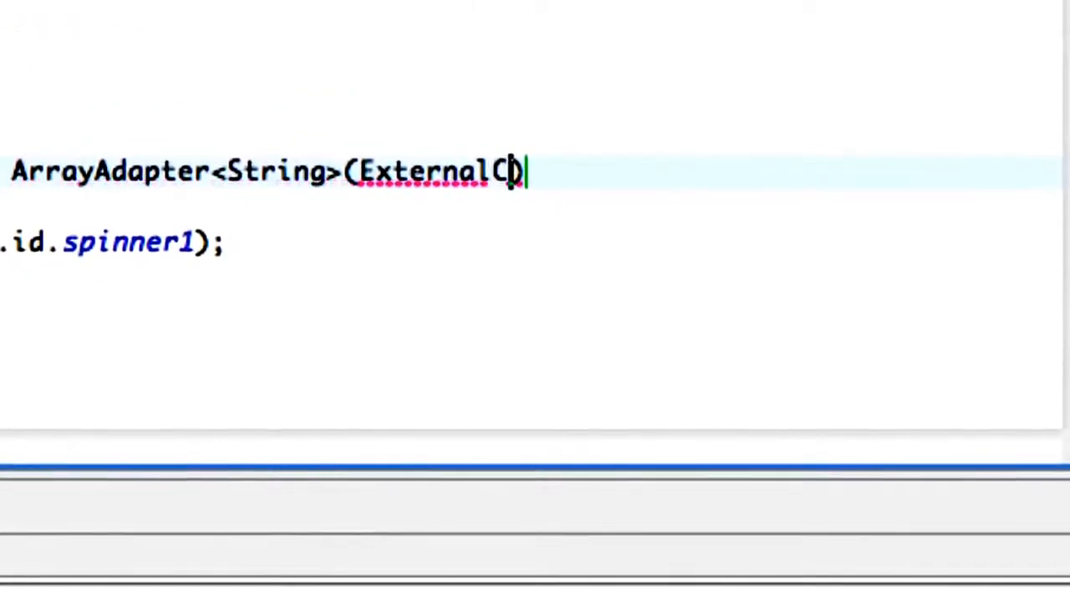
{"action": "type", "text": "Data.thsi"}
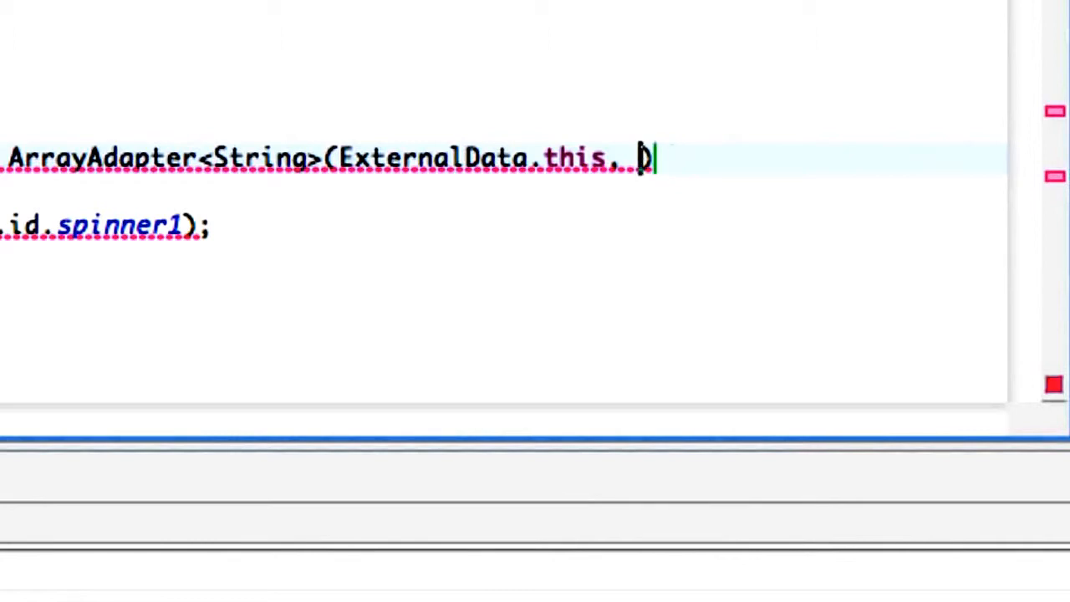
{"action": "type", "text": "android.R."}
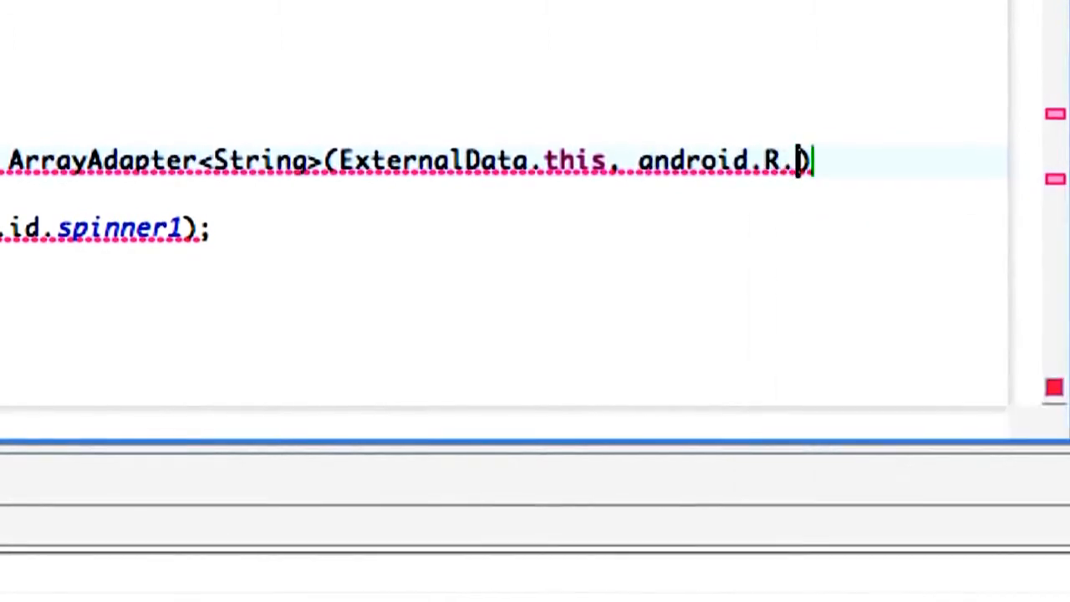
{"action": "type", "text": "layout.sp"}
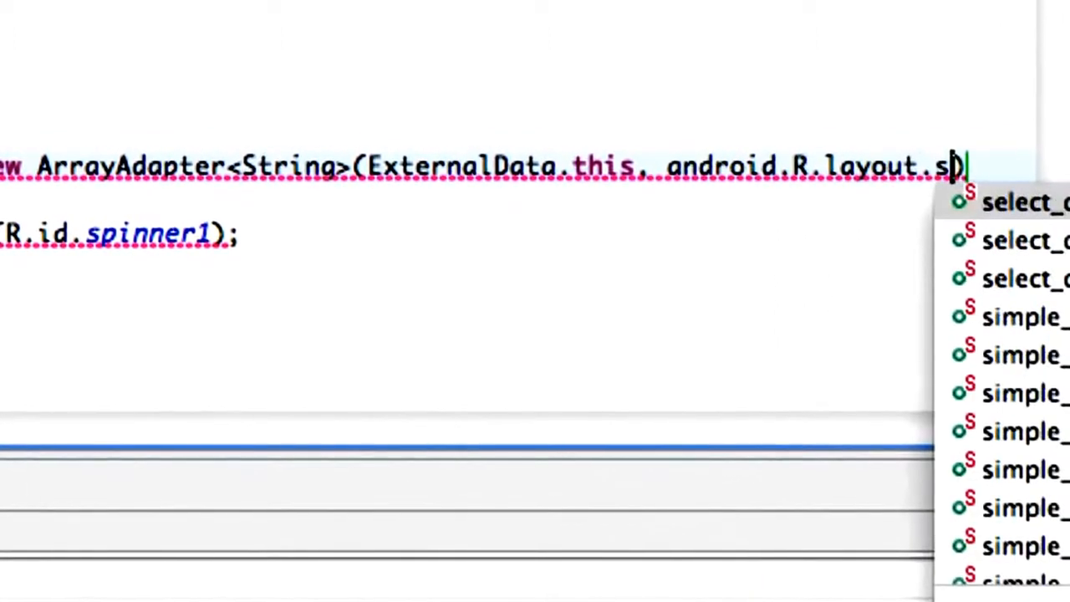
{"action": "type", "text": "imp"}
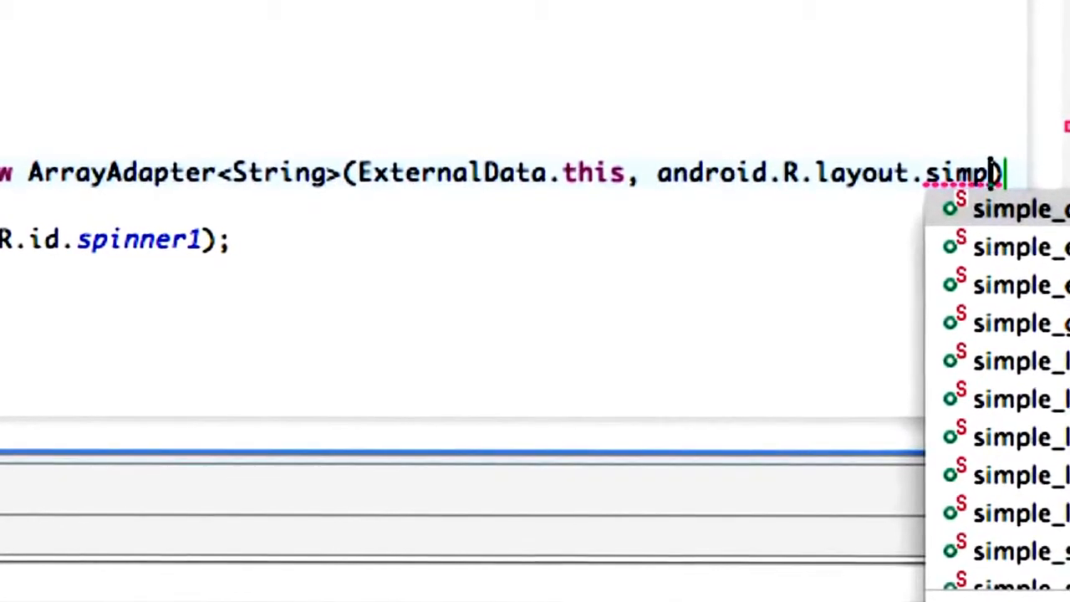
{"action": "type", "text": "_S"}
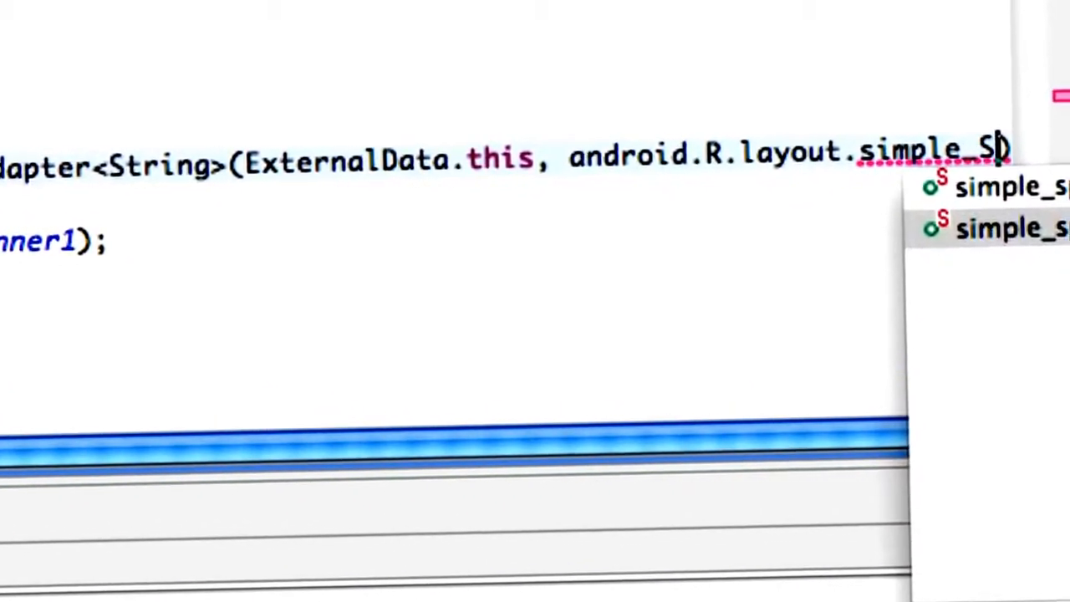
{"action": "left_click", "coordinate": [1003, 228]}
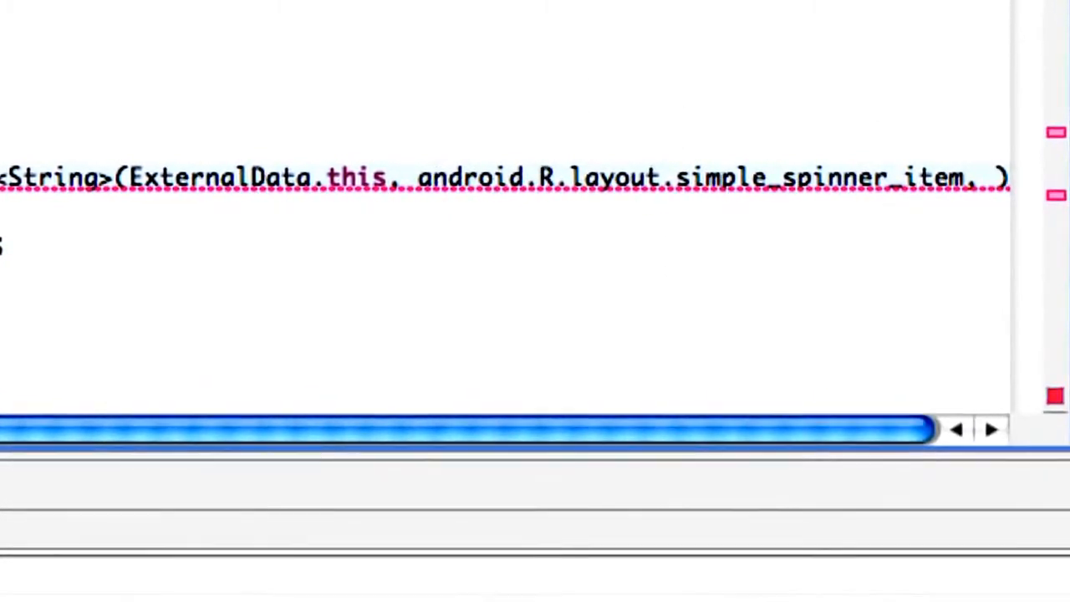
{"action": "type", "text": "paths"}
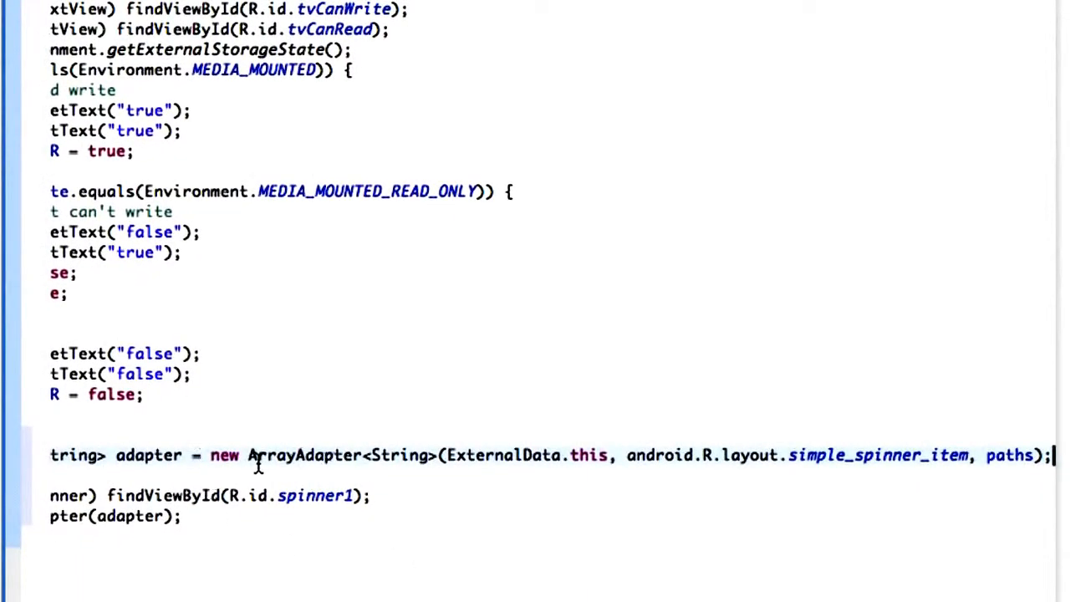
{"action": "mouse_move", "coordinate": [664, 452]}
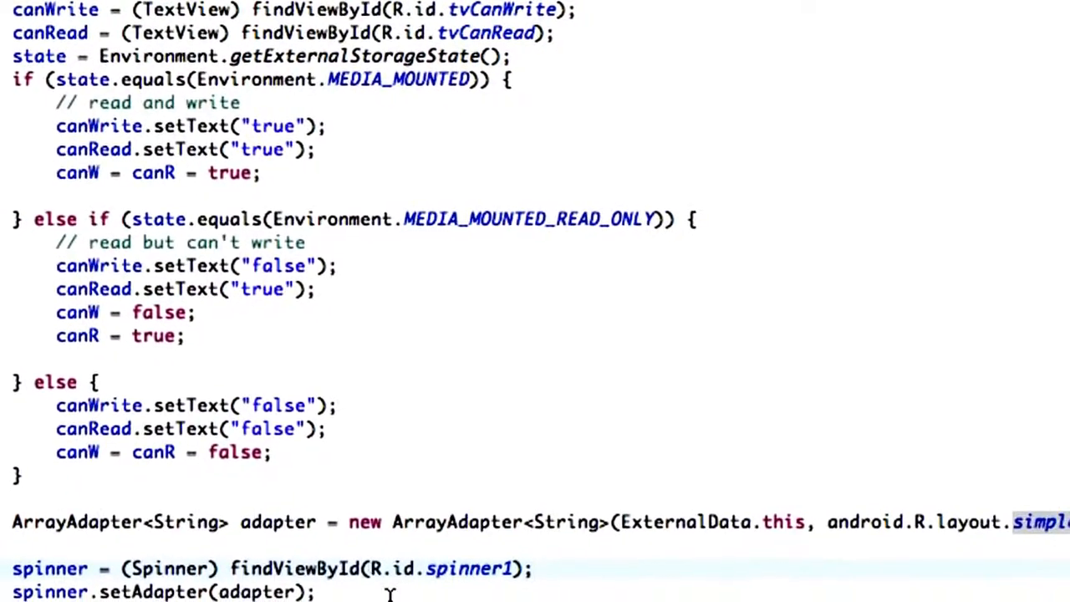
{"action": "scroll", "scroll_direction": "down", "scroll_amount": 3}
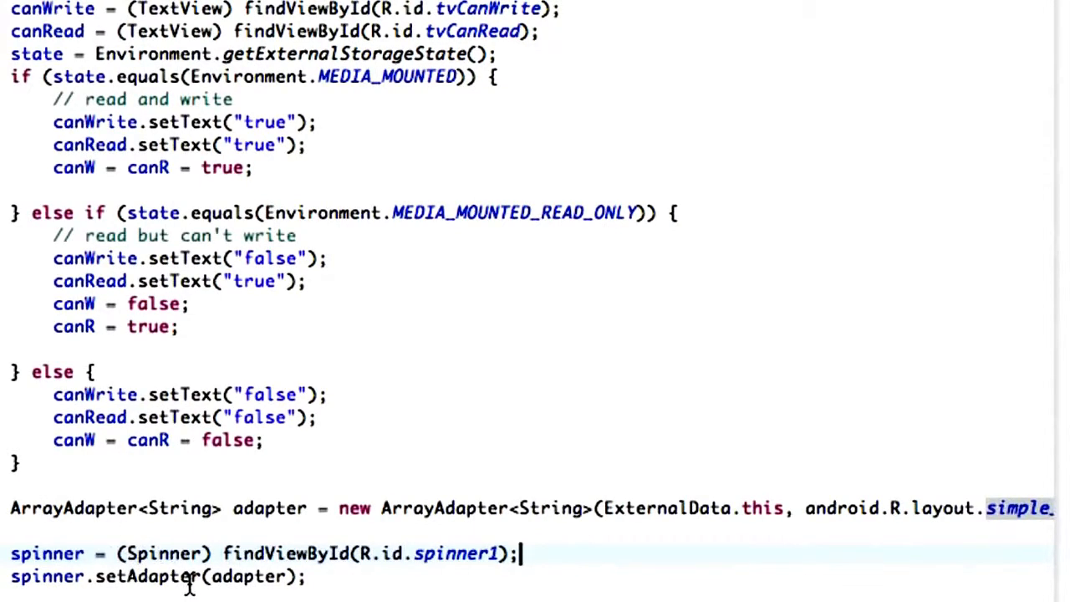
{"action": "mouse_move", "coordinate": [188, 580]}
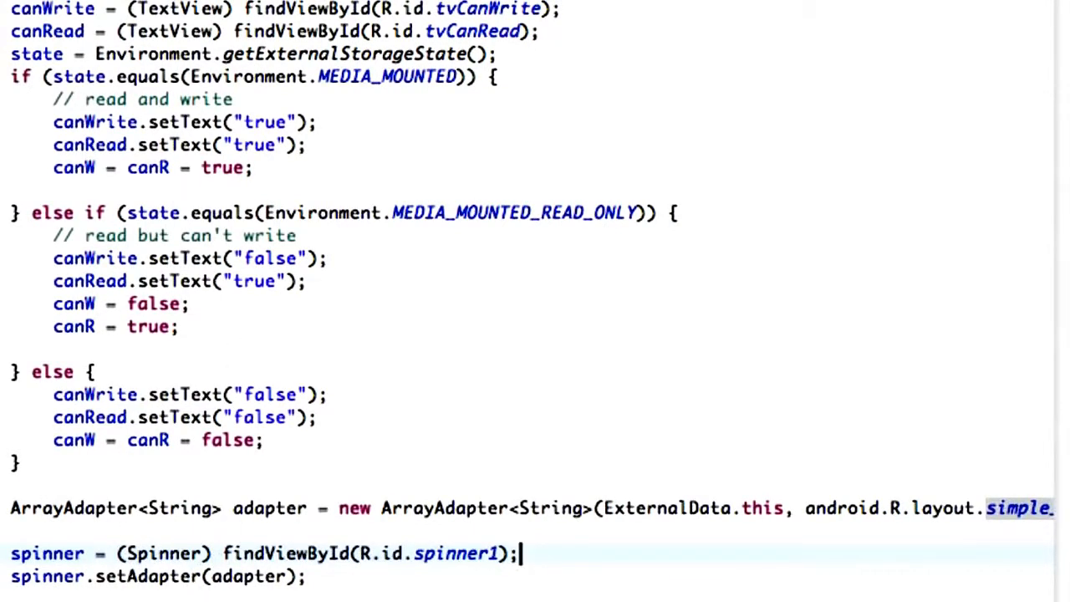